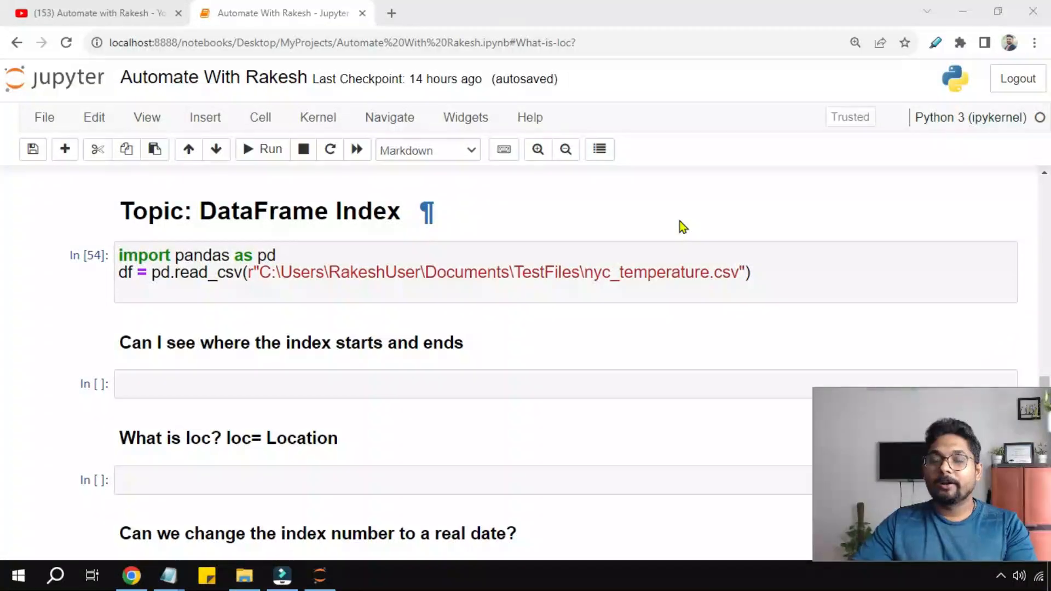
mouse_move(601, 205)
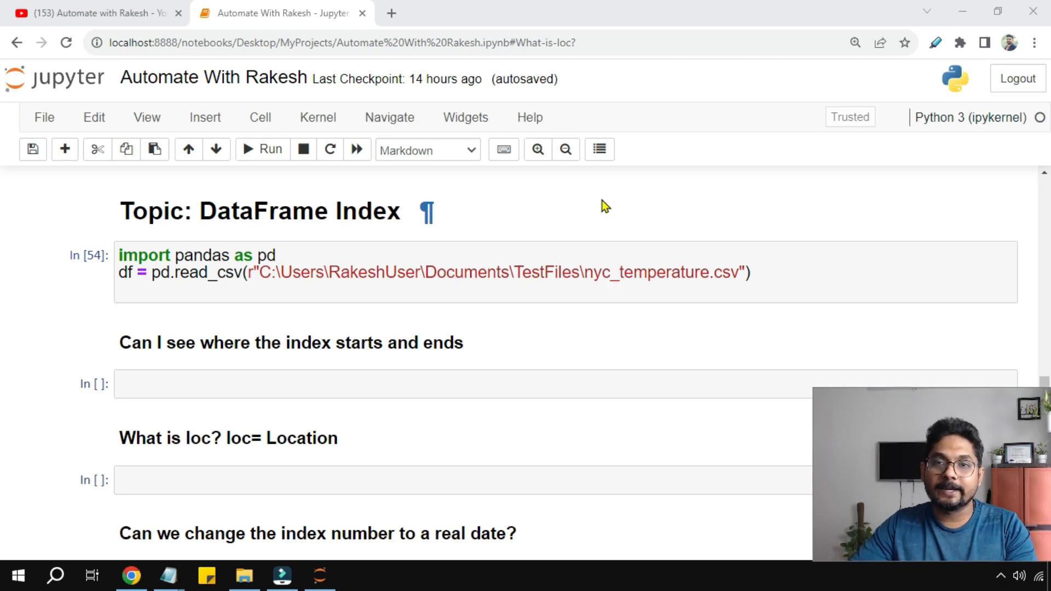
mouse_move(252, 286)
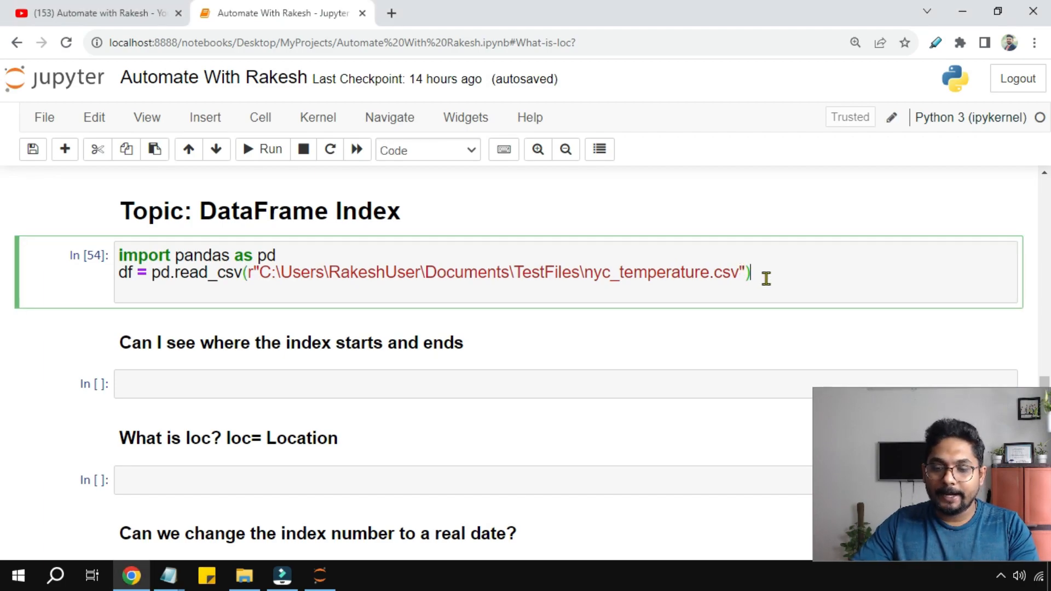
- Add df to the import cell and run it to show the 365 × 10 NYC temperature table
text(df)
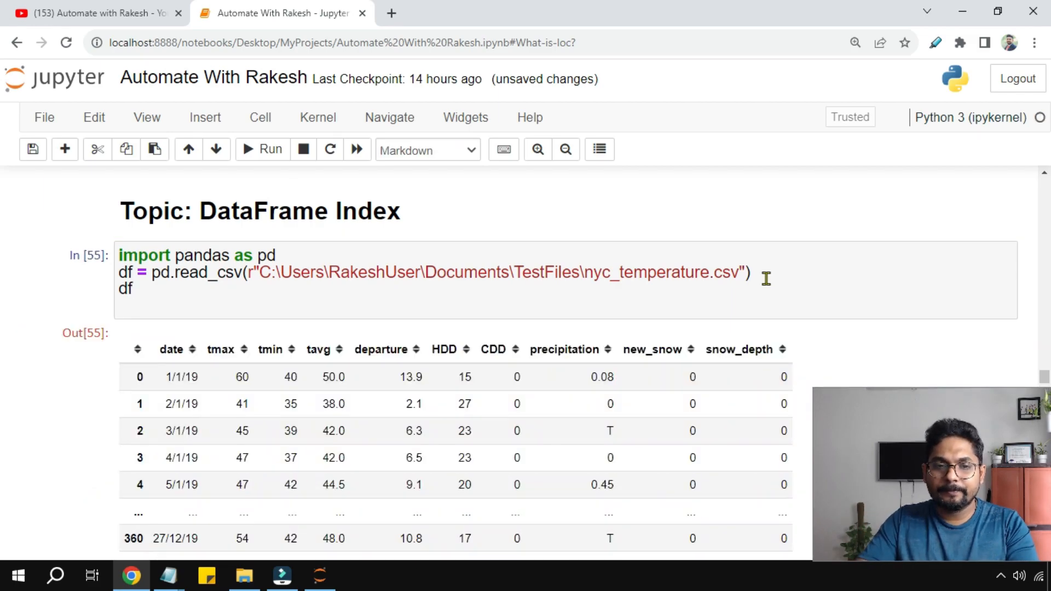
scroll(down, 3)
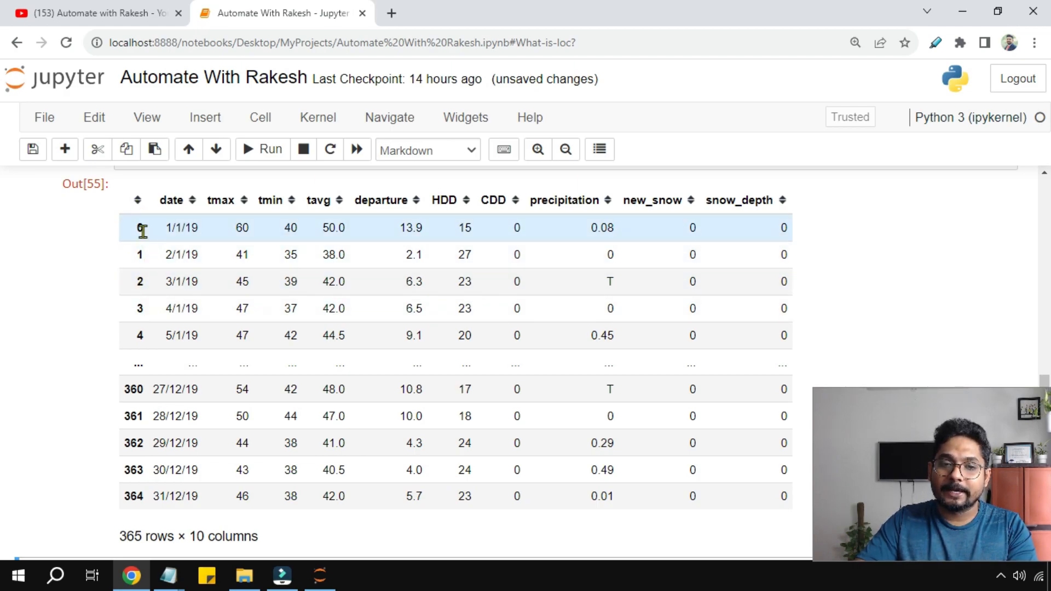
mouse_move(138, 231)
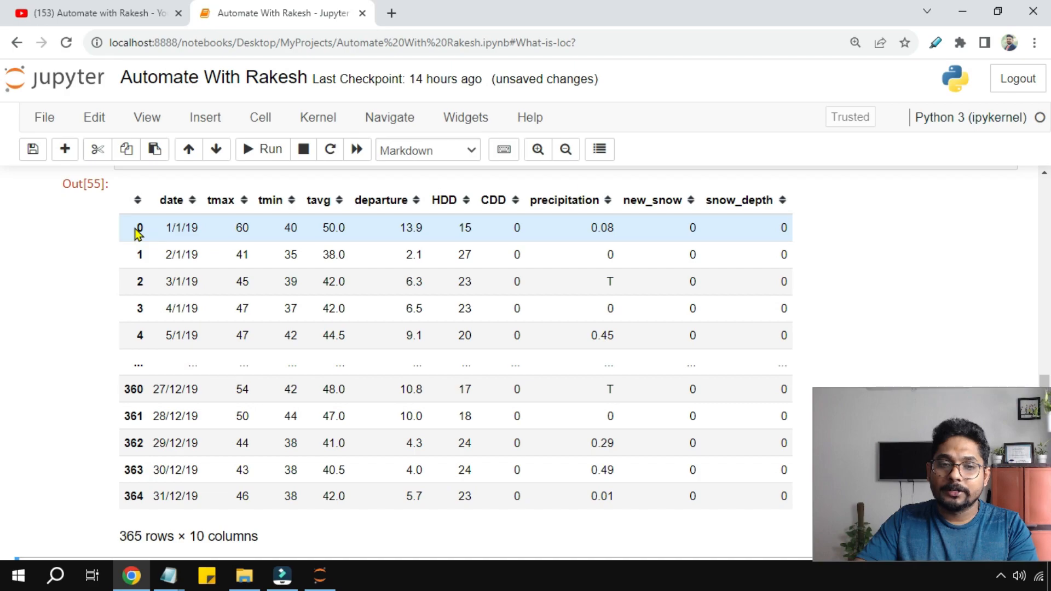
mouse_move(700, 244)
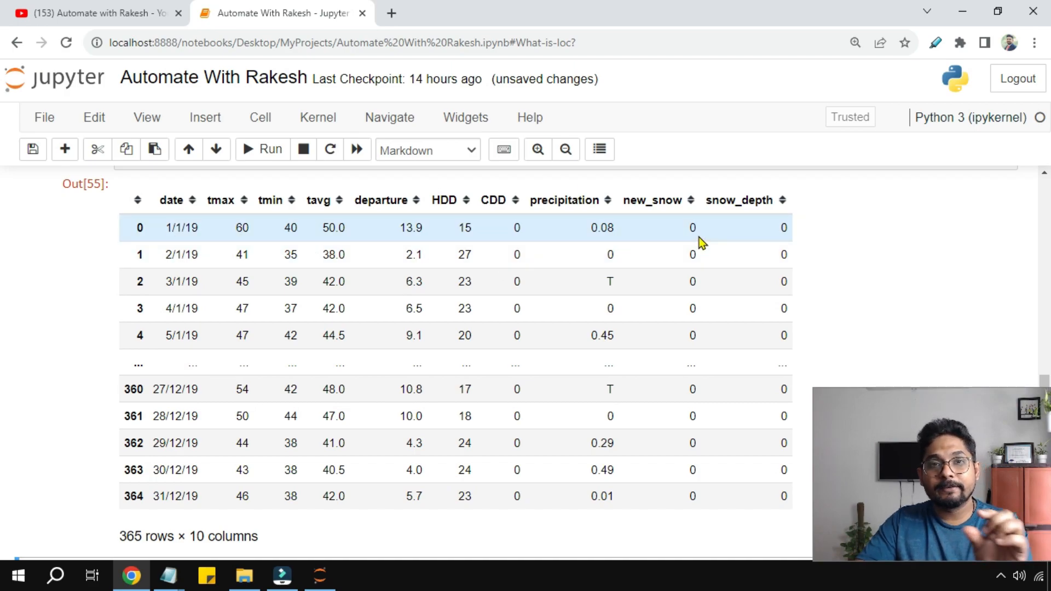
mouse_move(148, 262)
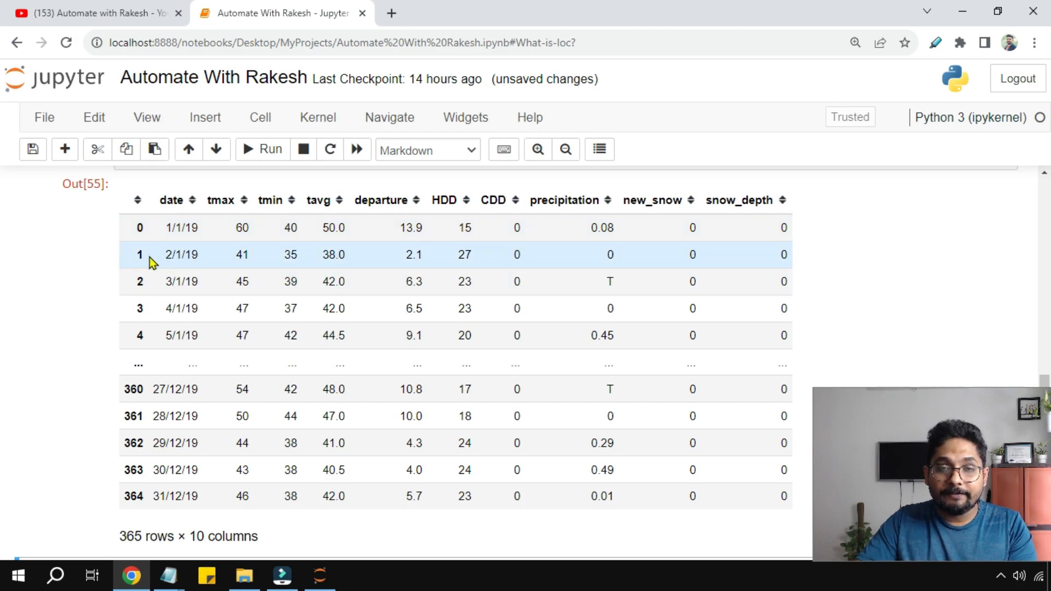
mouse_move(145, 260)
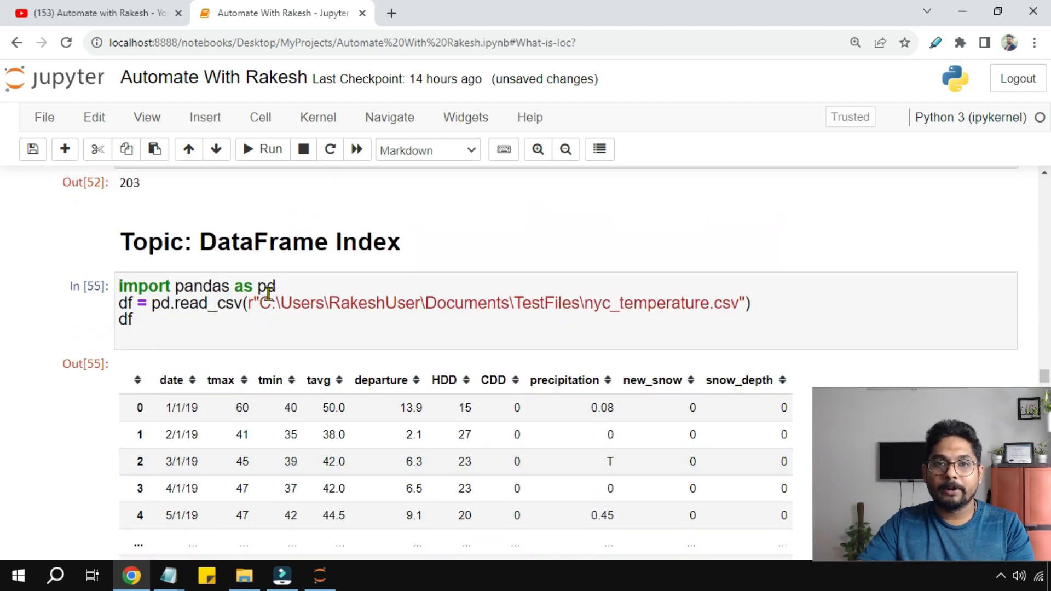
scroll(down, 3)
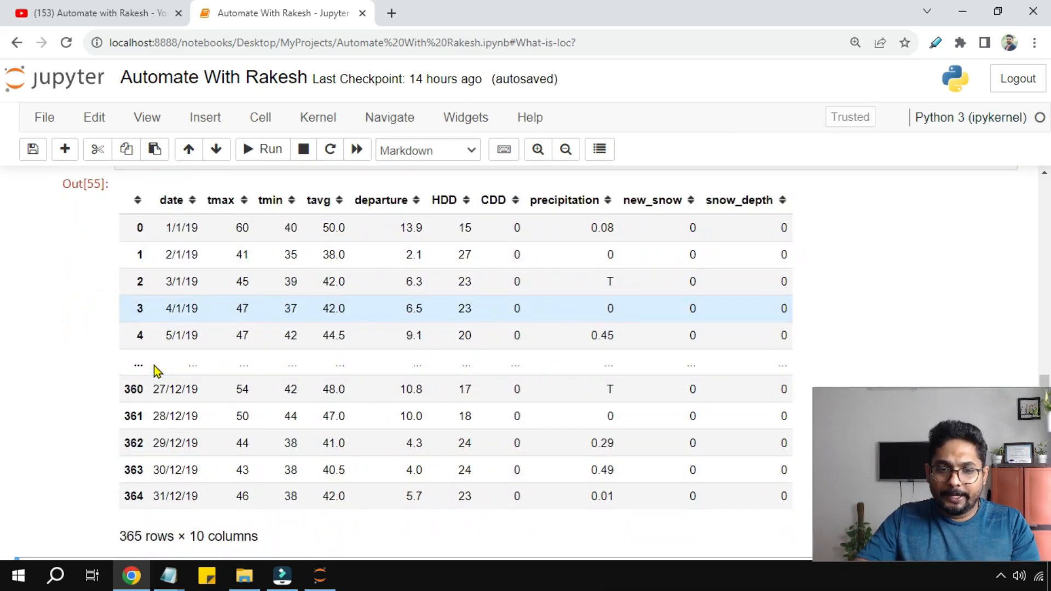
scroll(down, 3)
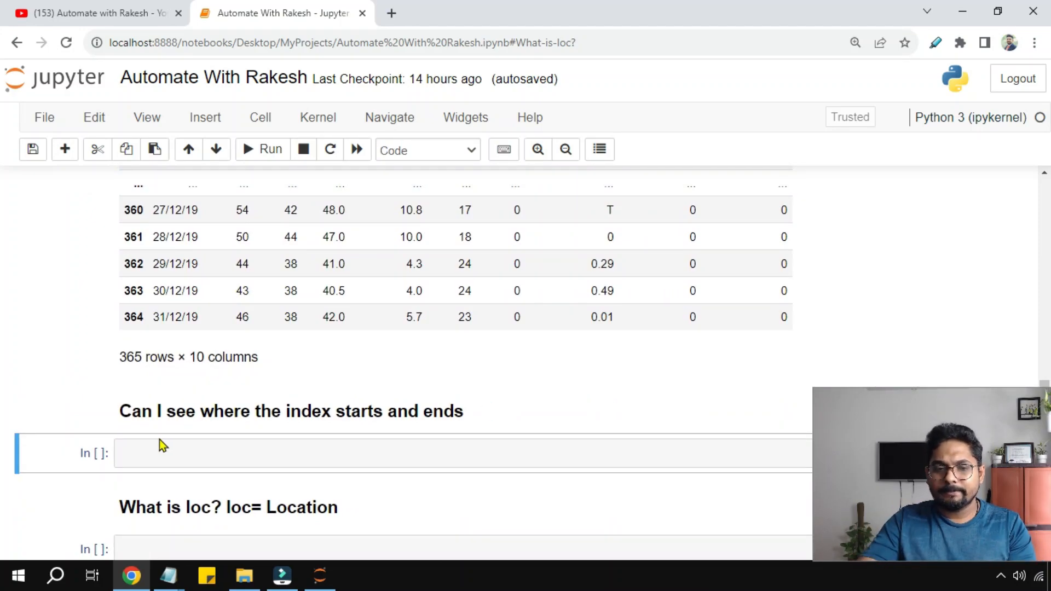
scroll(down, 3)
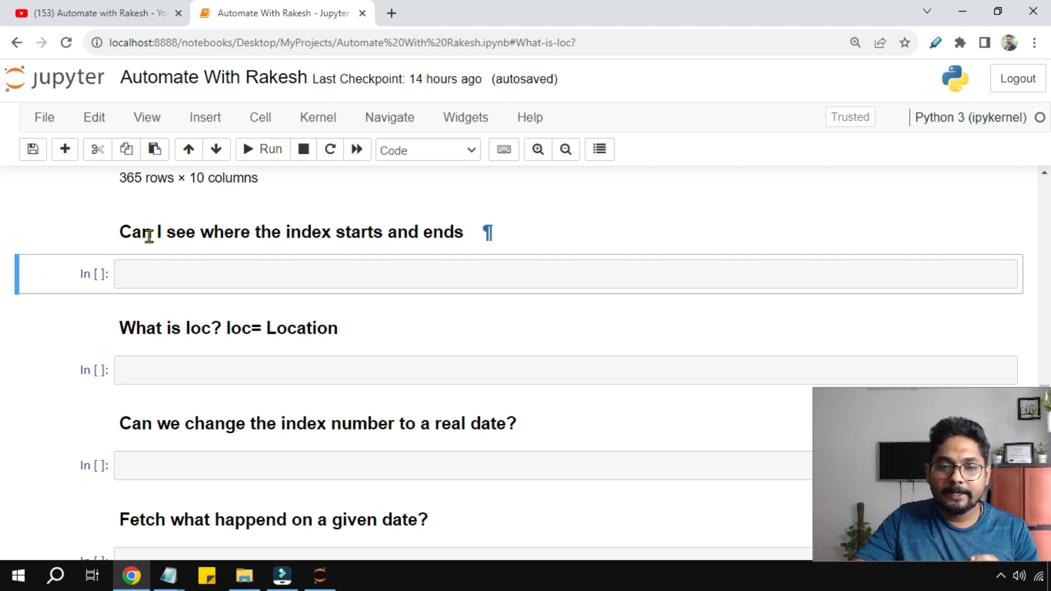
mouse_move(401, 256)
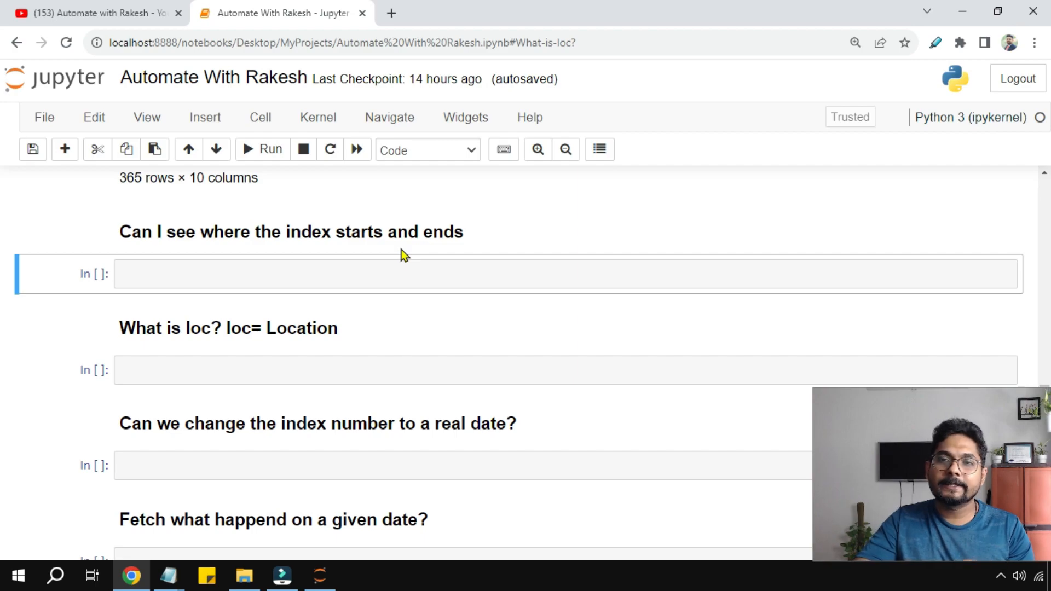
scroll(down, 3)
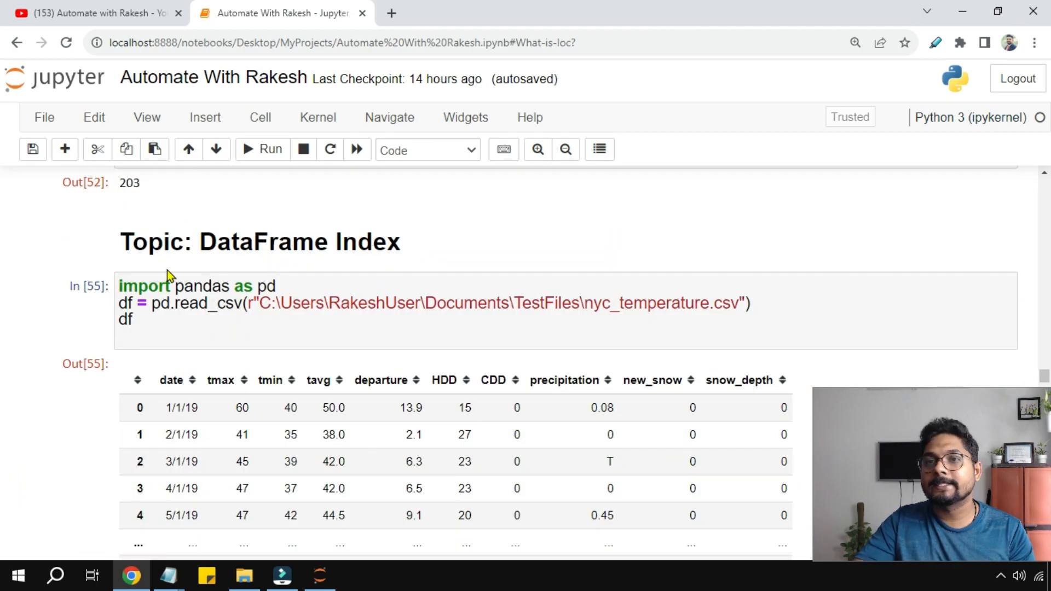
scroll(down, 3)
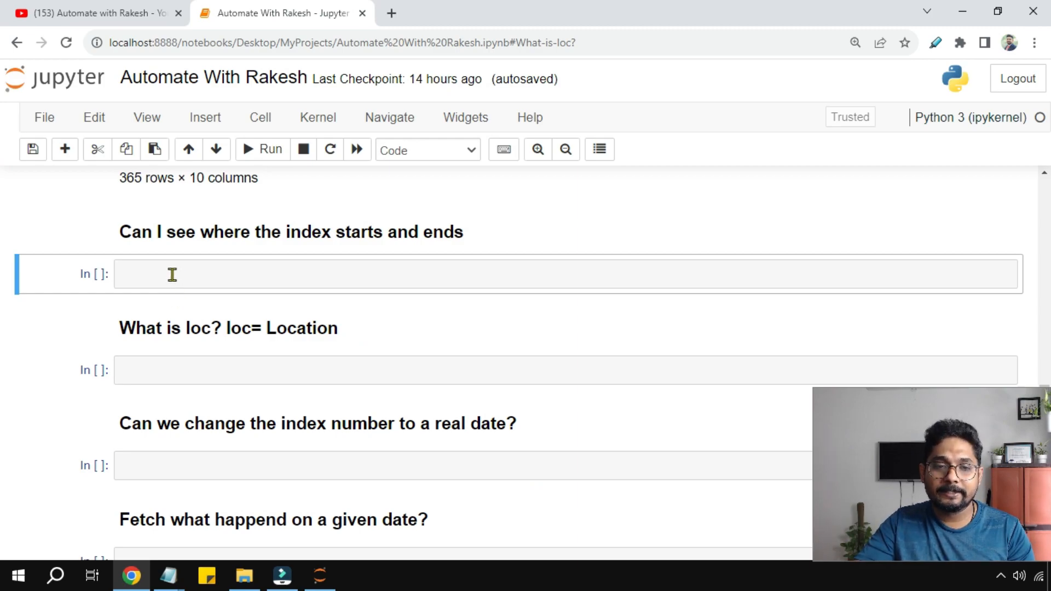
- Run df.index to get RangeIndex(start=0, stop=365, step=1)
text(d)
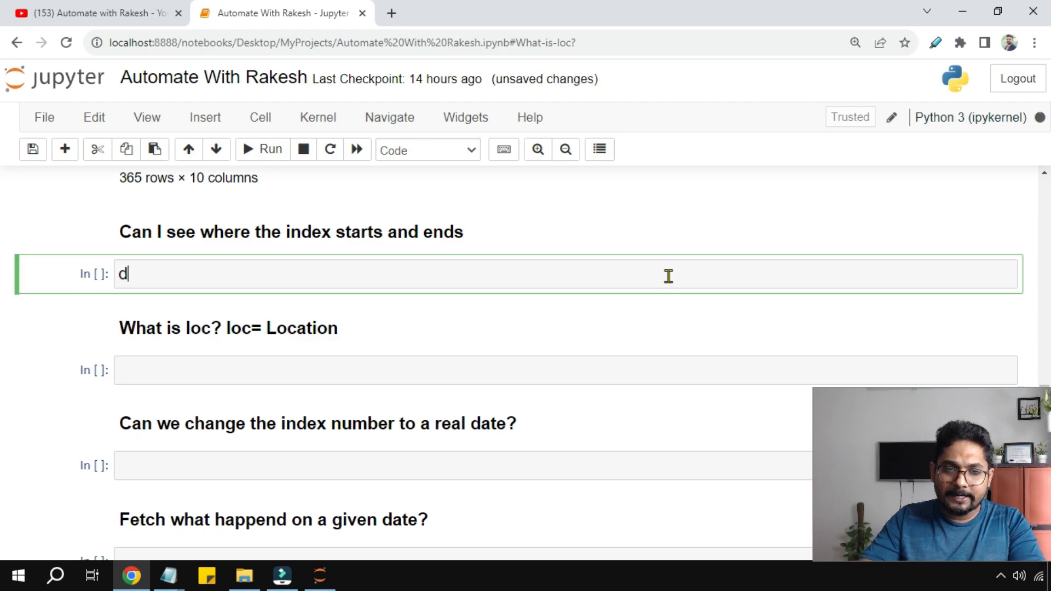
text(f.)
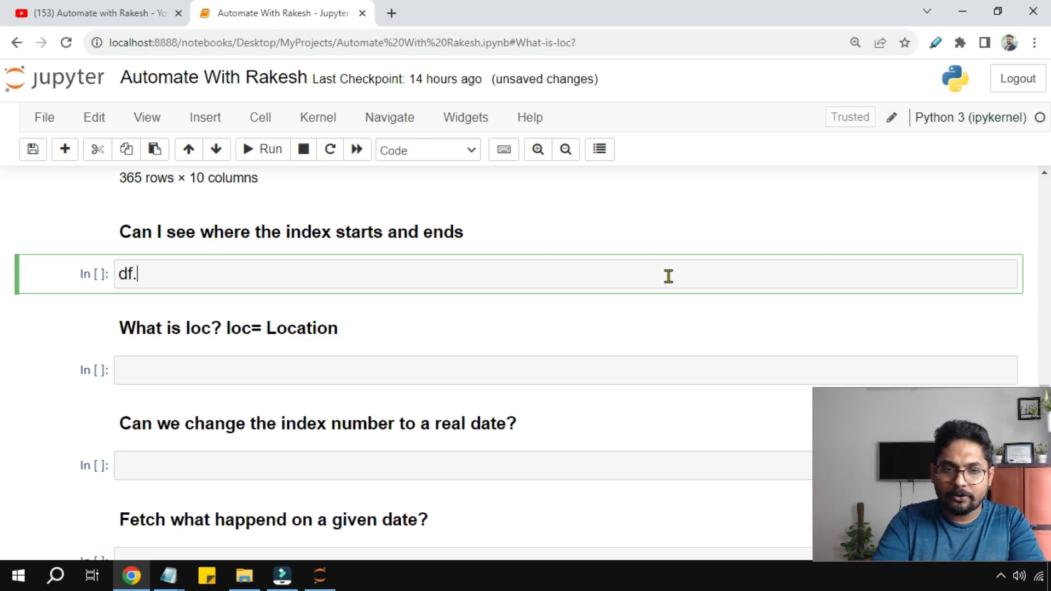
text(index)
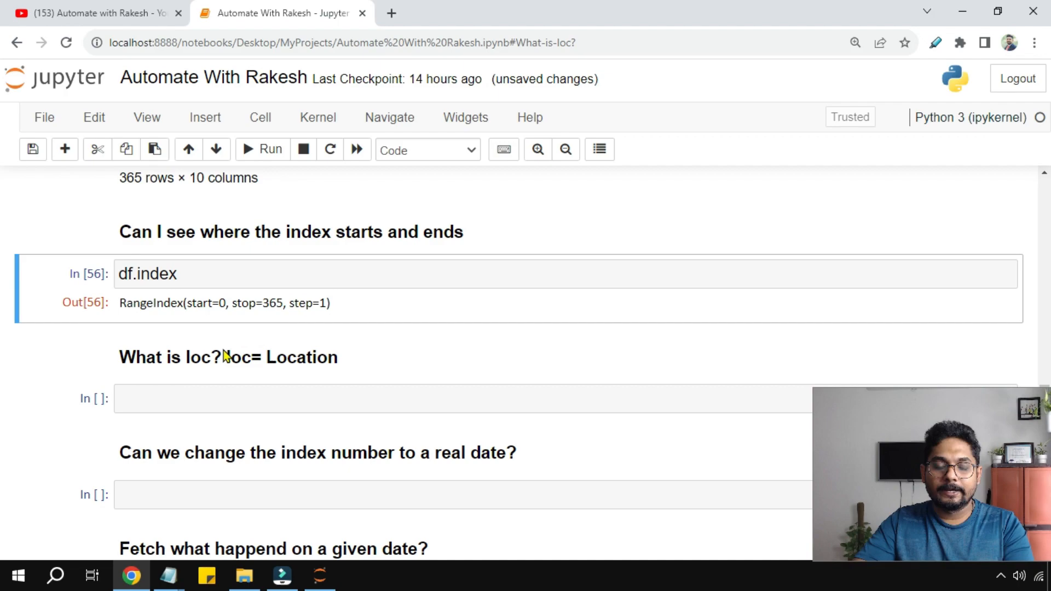
click(252, 398)
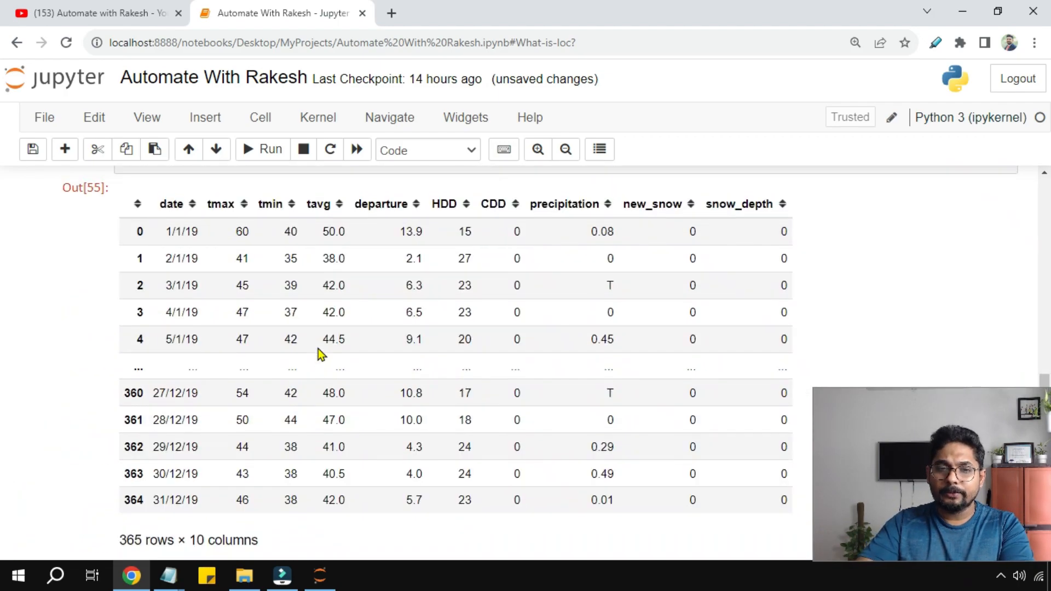
scroll(down, 3)
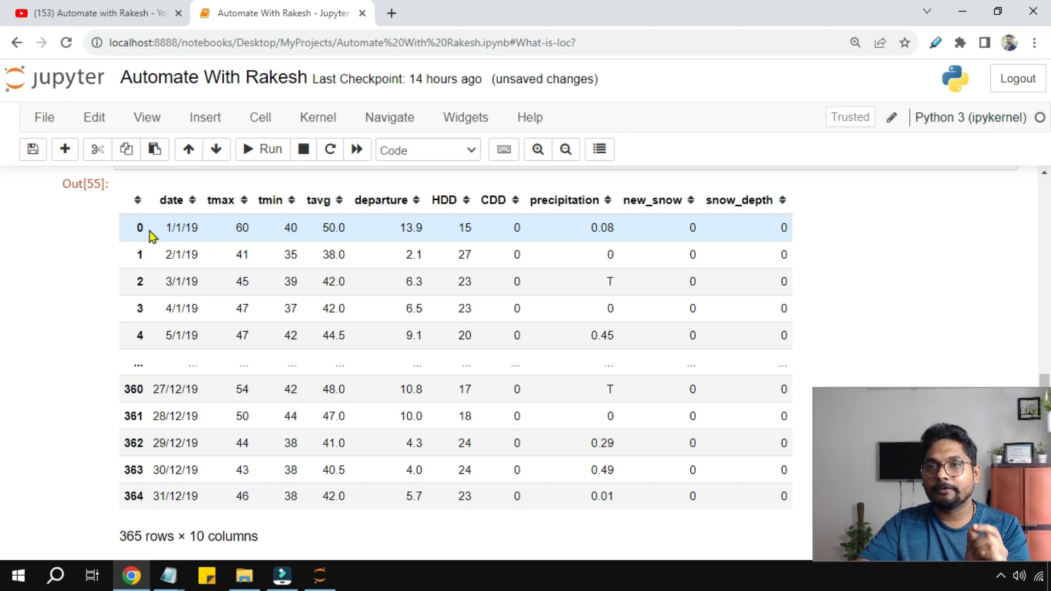
scroll(down, 3)
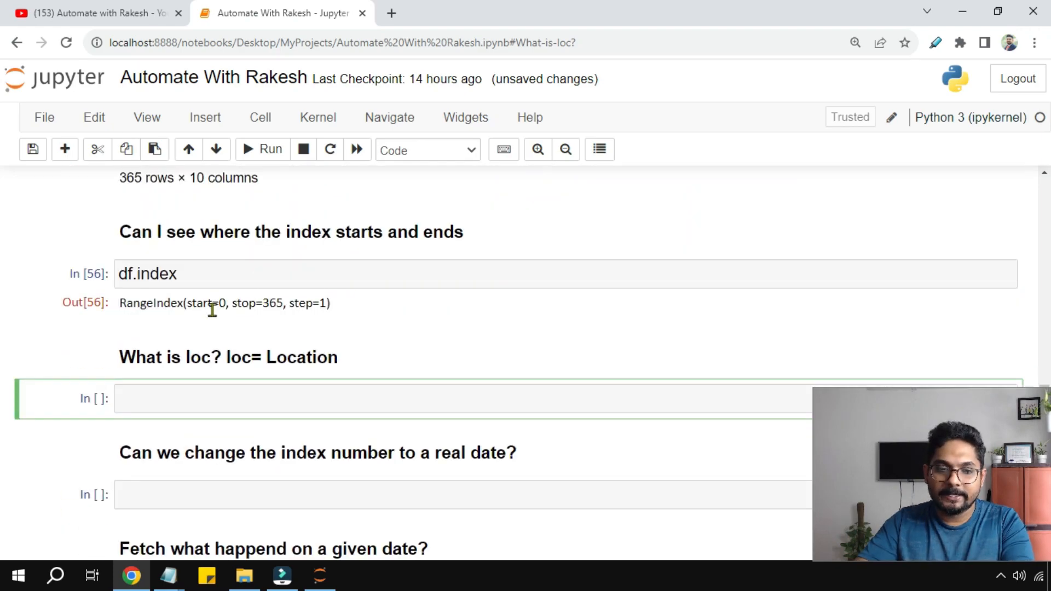
- Run df.loc[0] under the loc question to show the 1/1/19 row's readings
click(154, 397)
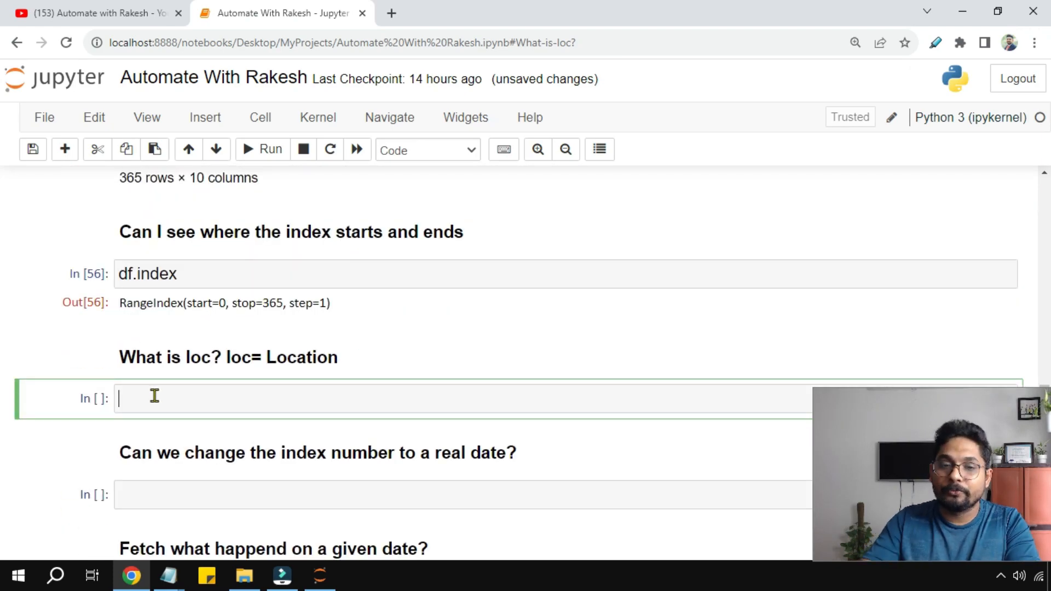
text(df)
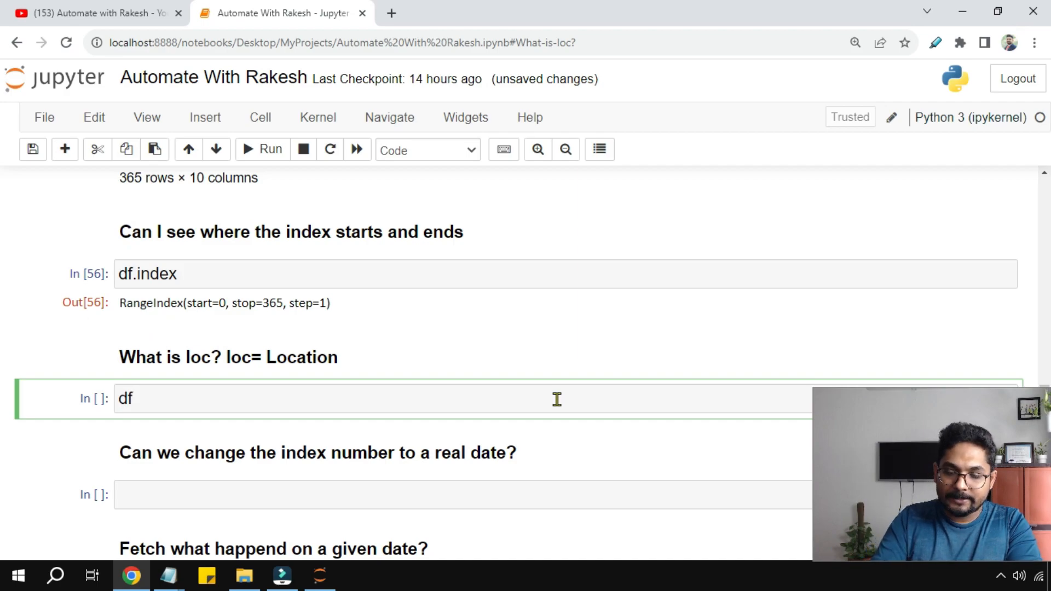
text(.loc[0)
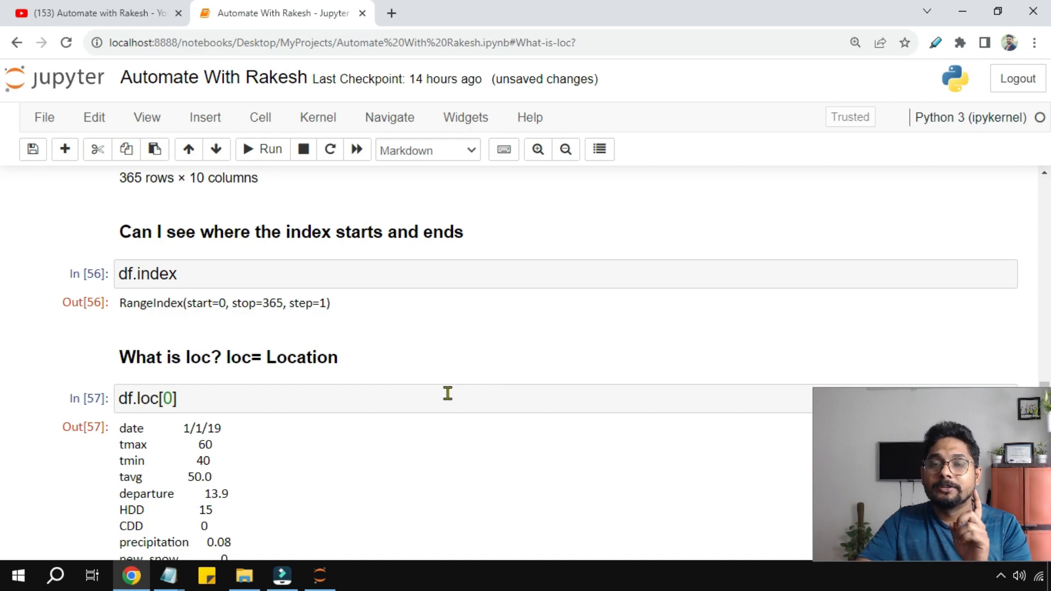
scroll(down, 3)
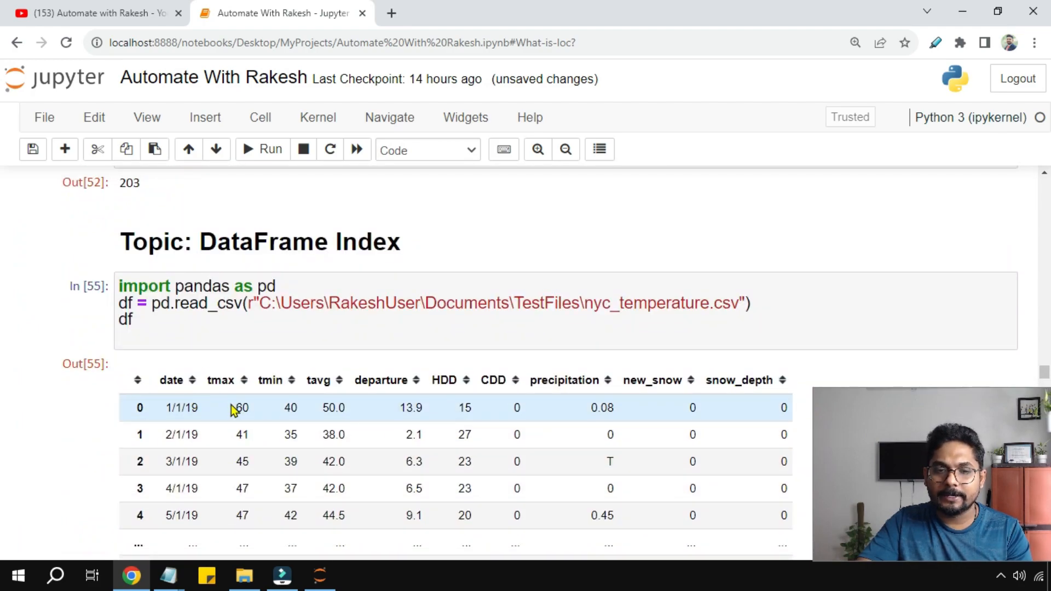
scroll(down, 3)
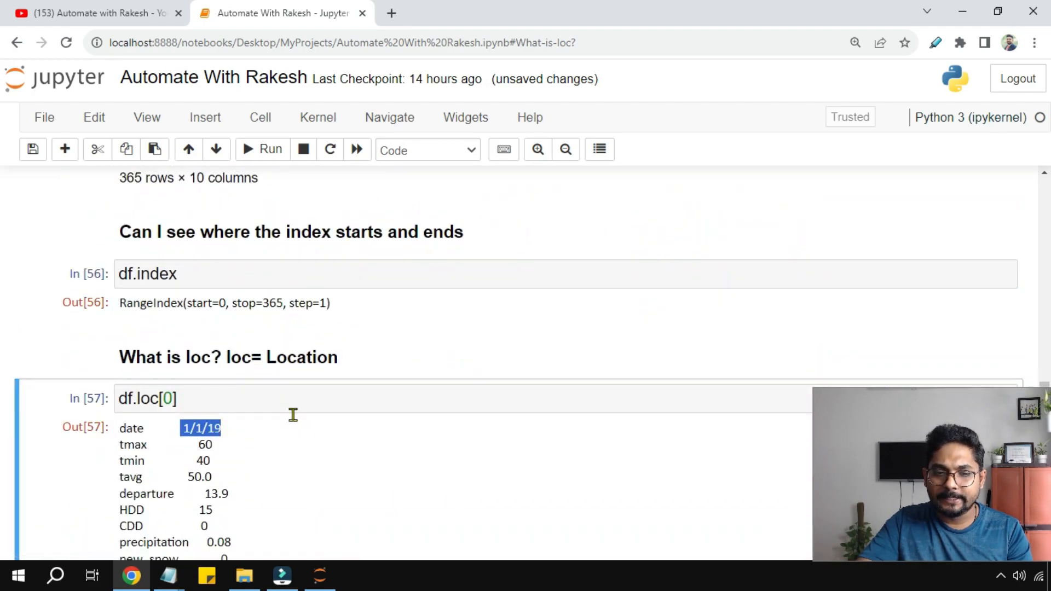
scroll(down, 3)
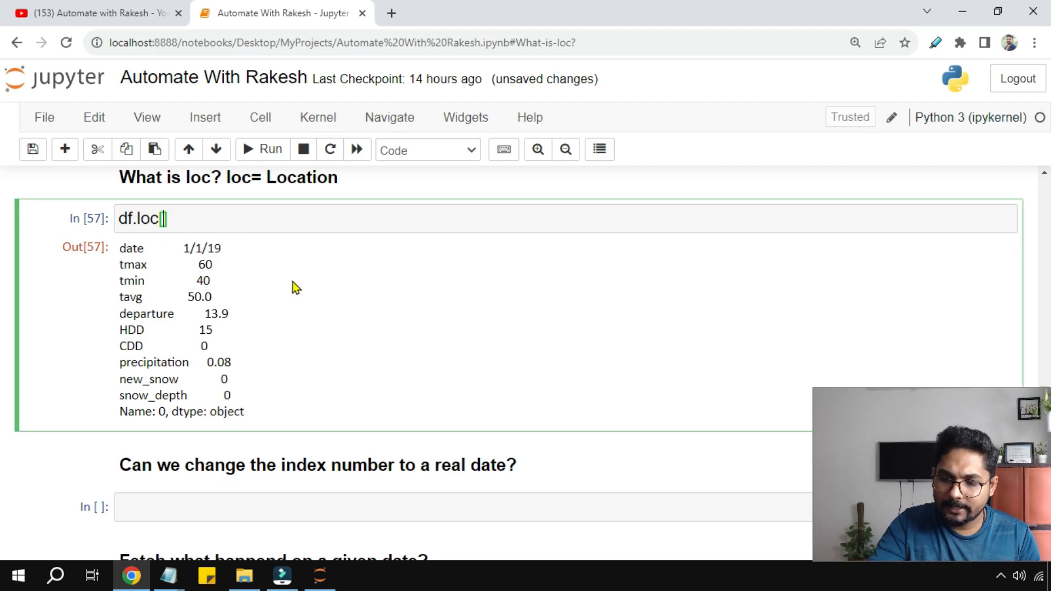
- Fetch row 3 with df.loc[3] and move to the empty cell under the index-to-date question
text(3)
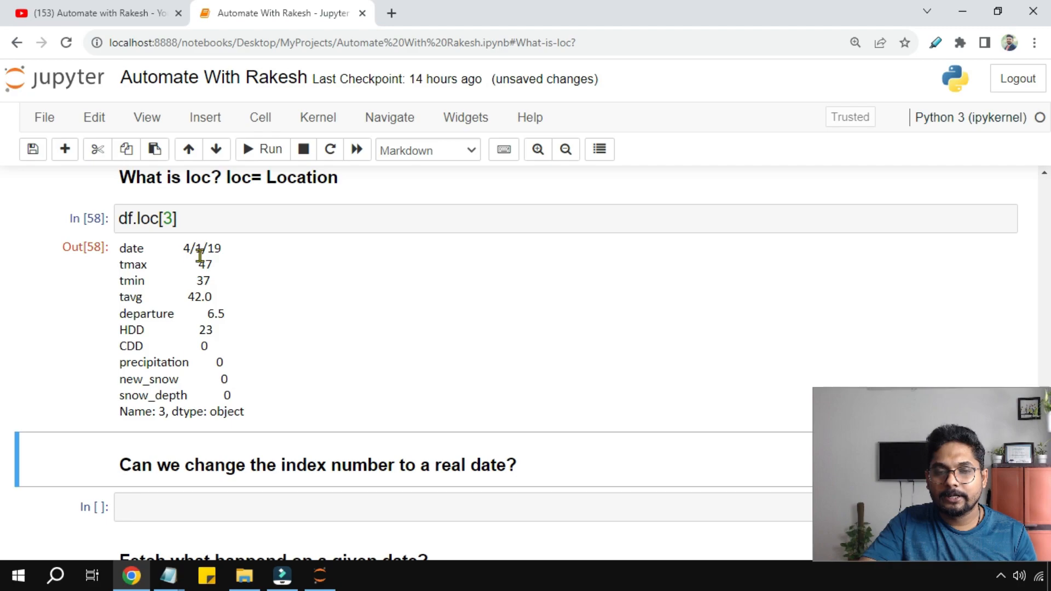
scroll(up, 3)
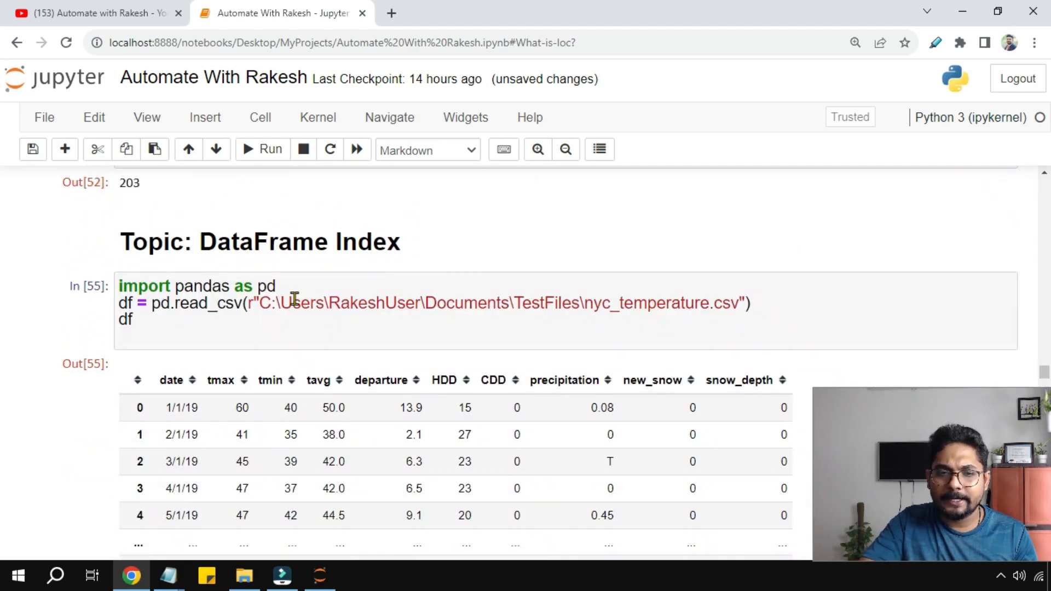
scroll(down, 3)
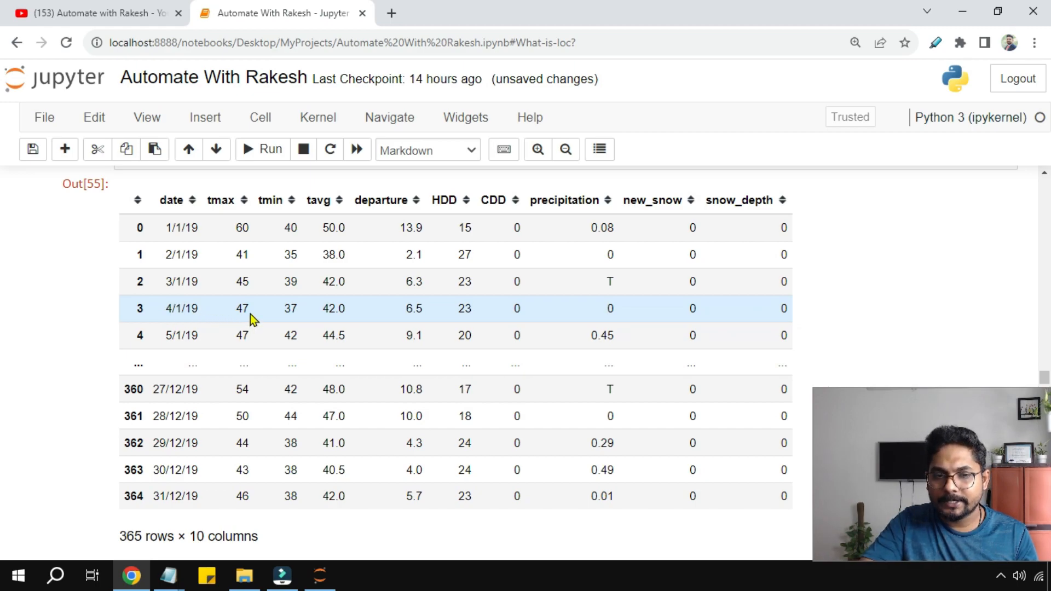
scroll(down, 3)
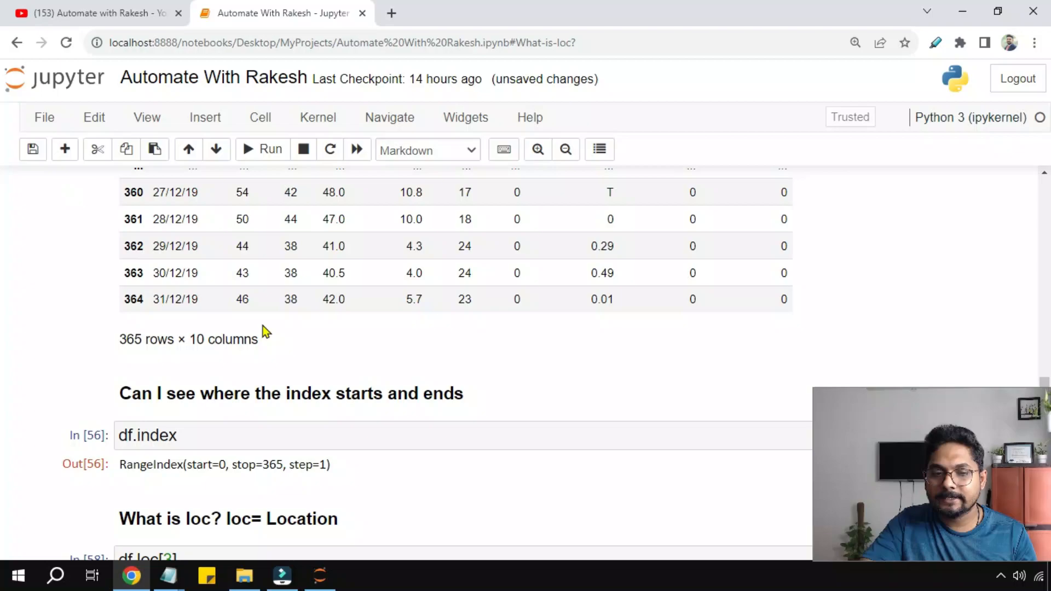
scroll(down, 3)
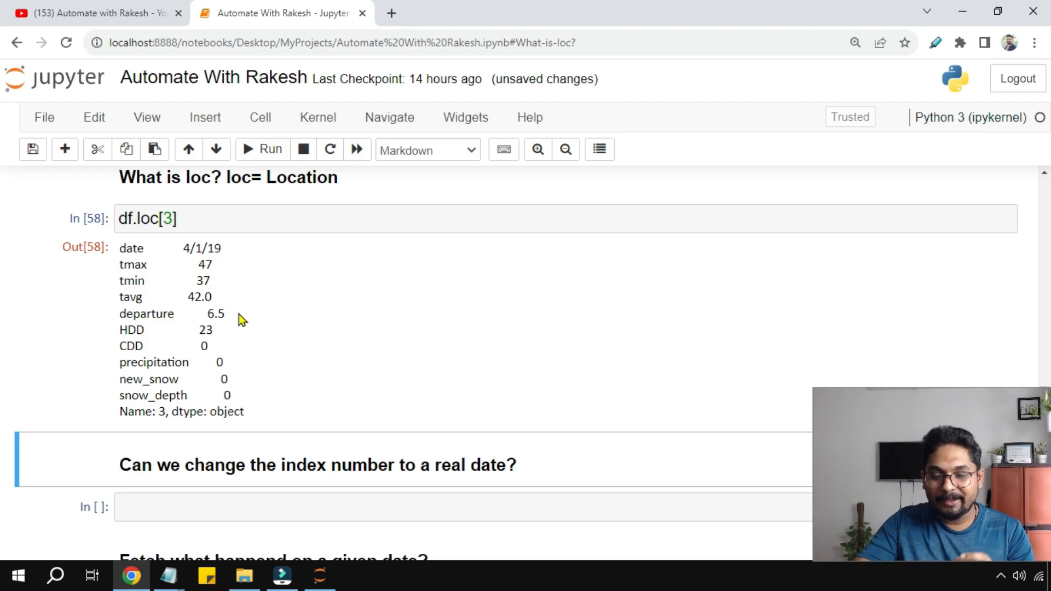
scroll(down, 3)
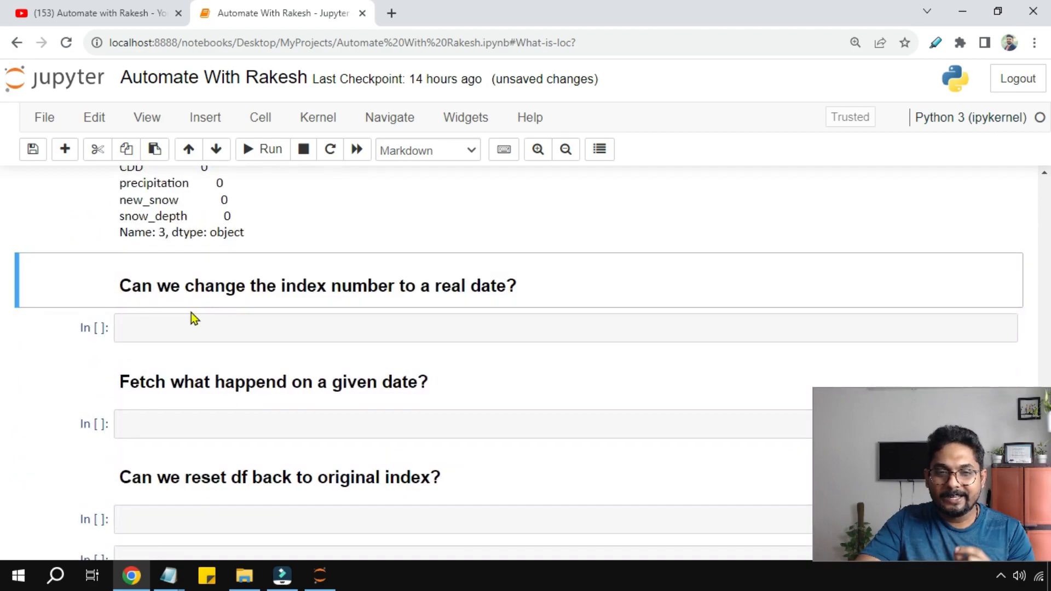
mouse_move(369, 284)
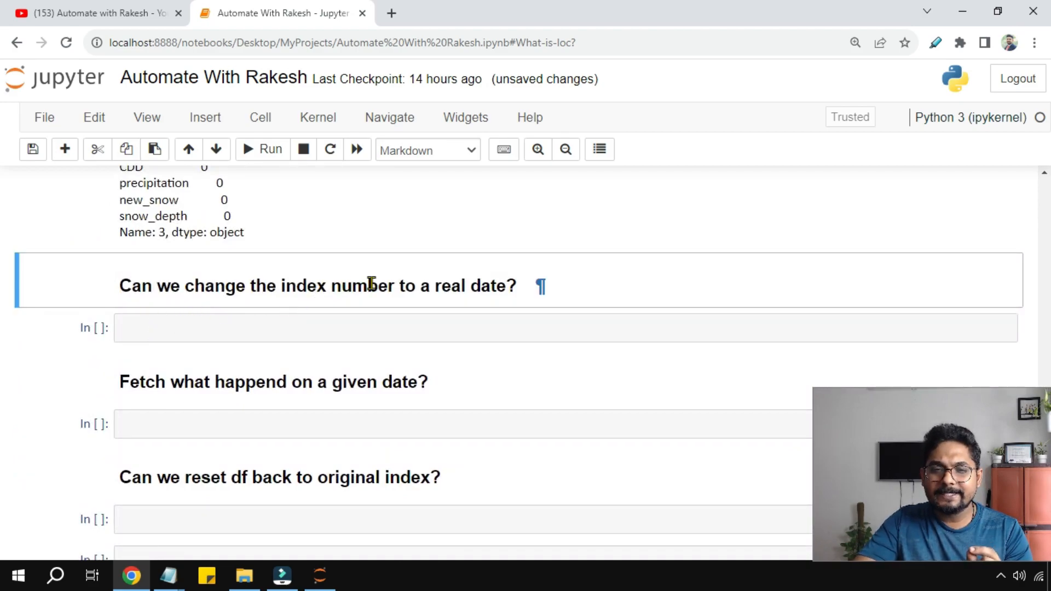
mouse_move(460, 294)
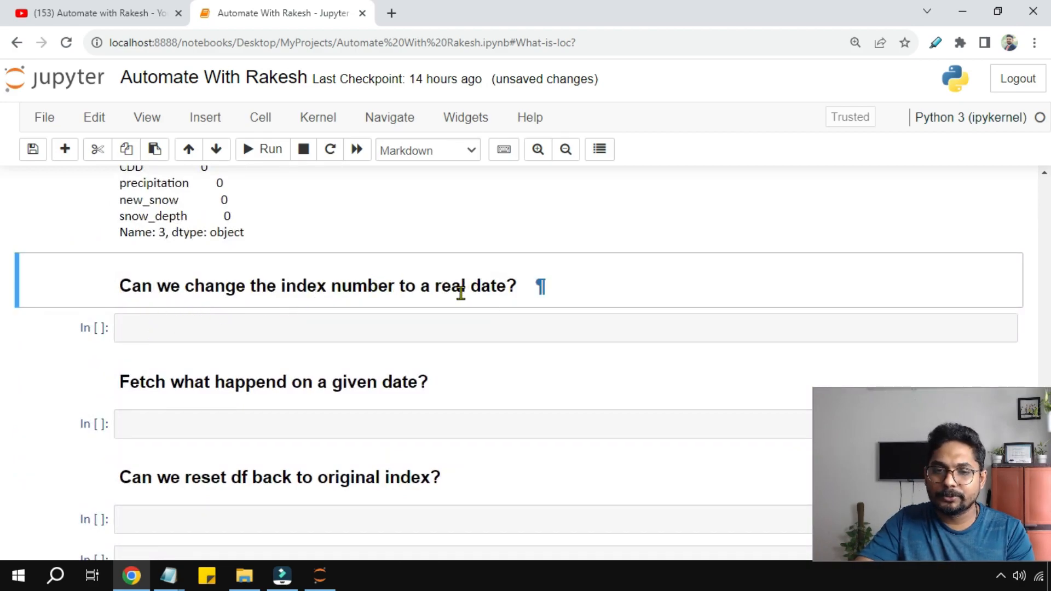
scroll(down, 3)
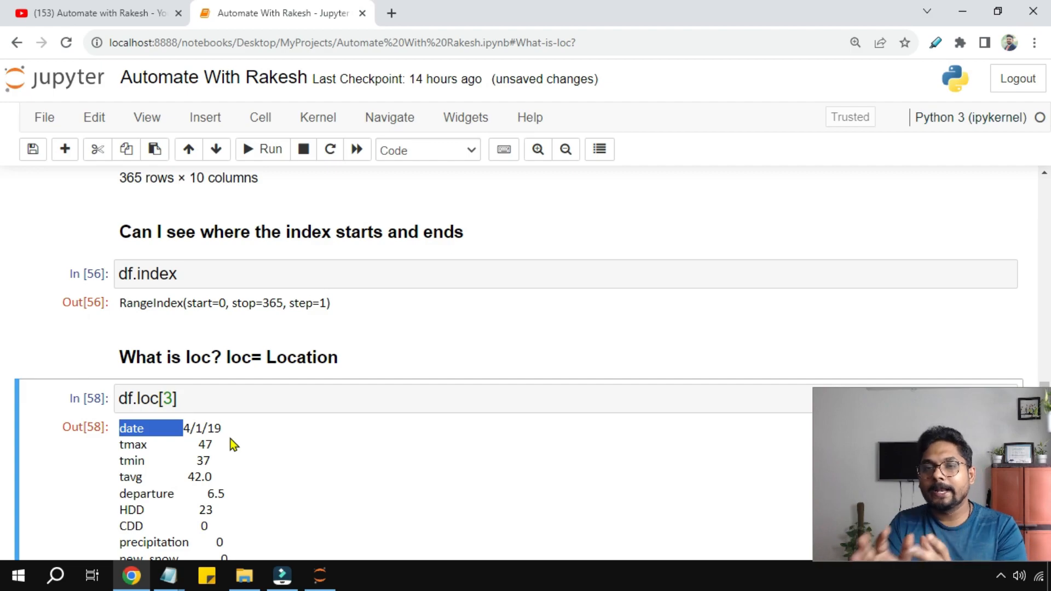
scroll(down, 3)
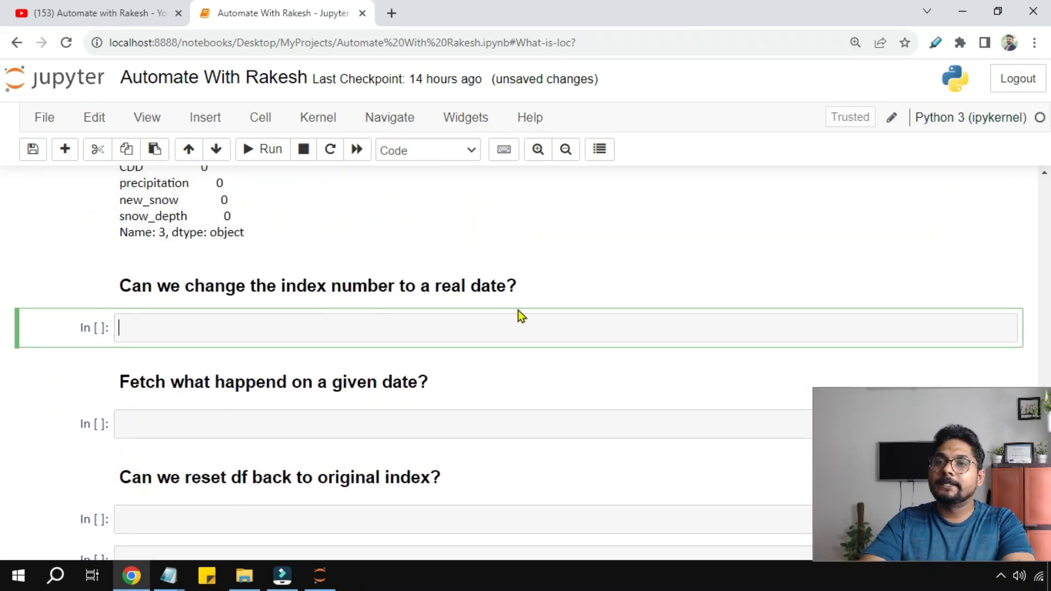
- Write df.set_index('date' as the start of the set-index call
text(df)
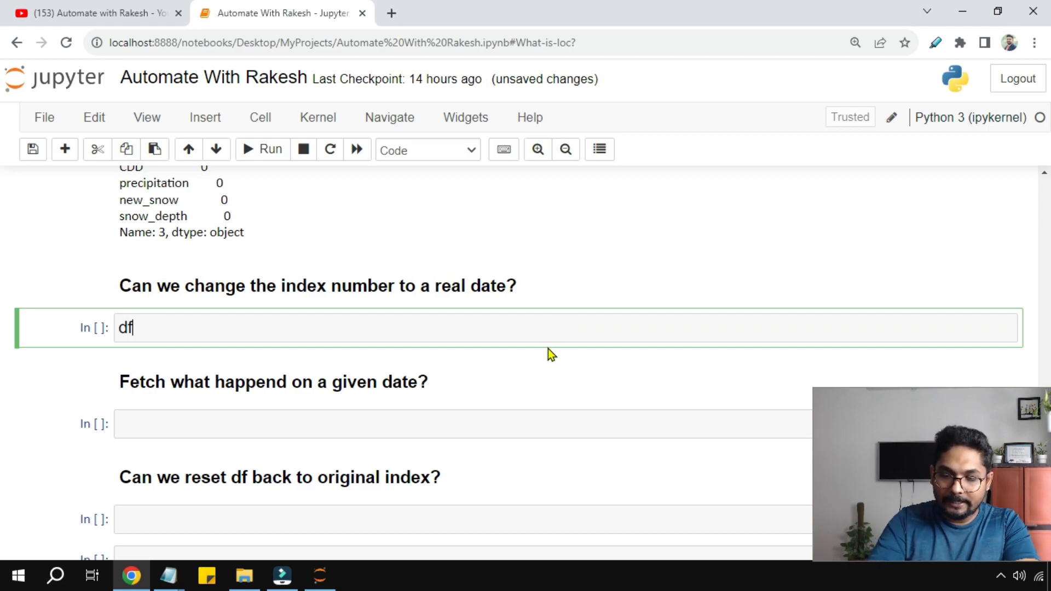
text(.se)
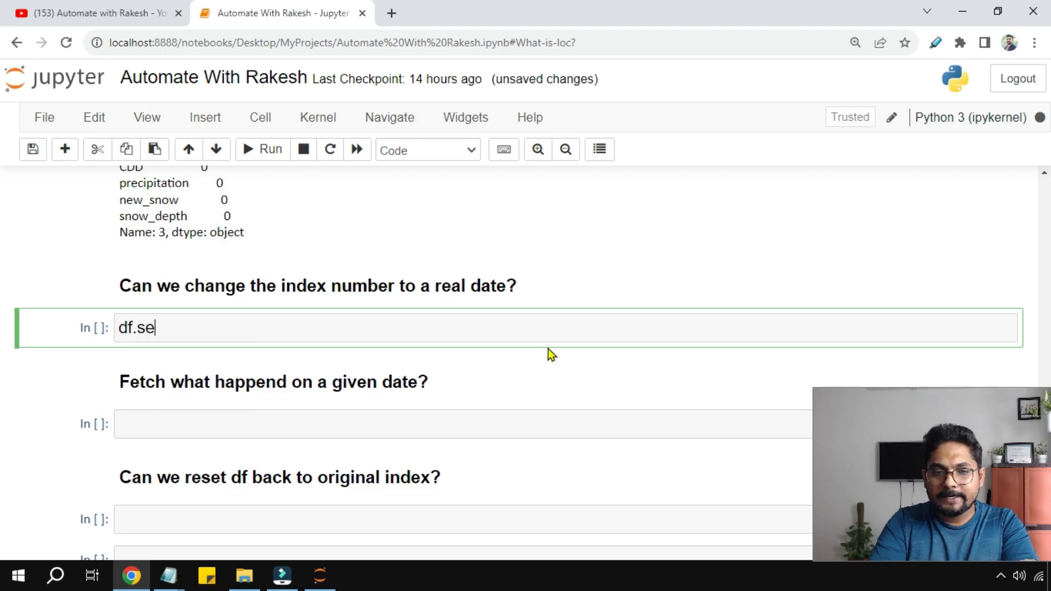
text(t_in)
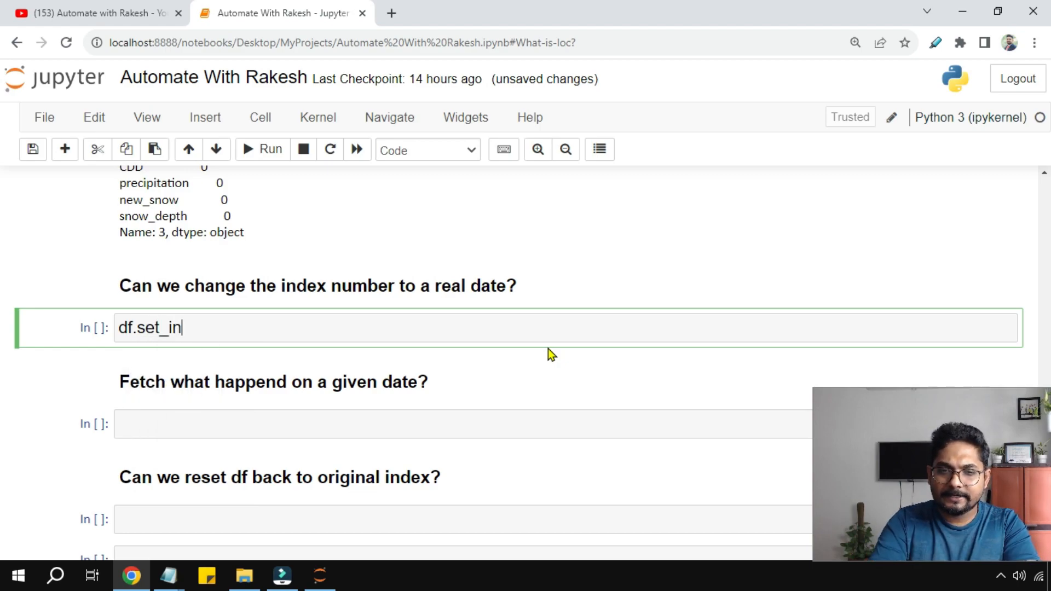
text(dex)
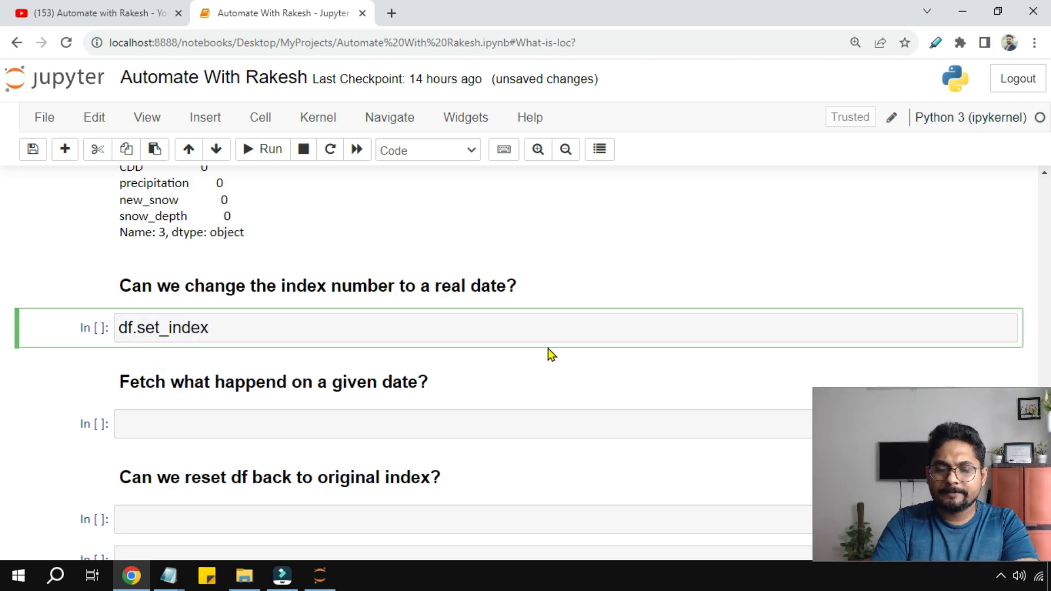
click(208, 327)
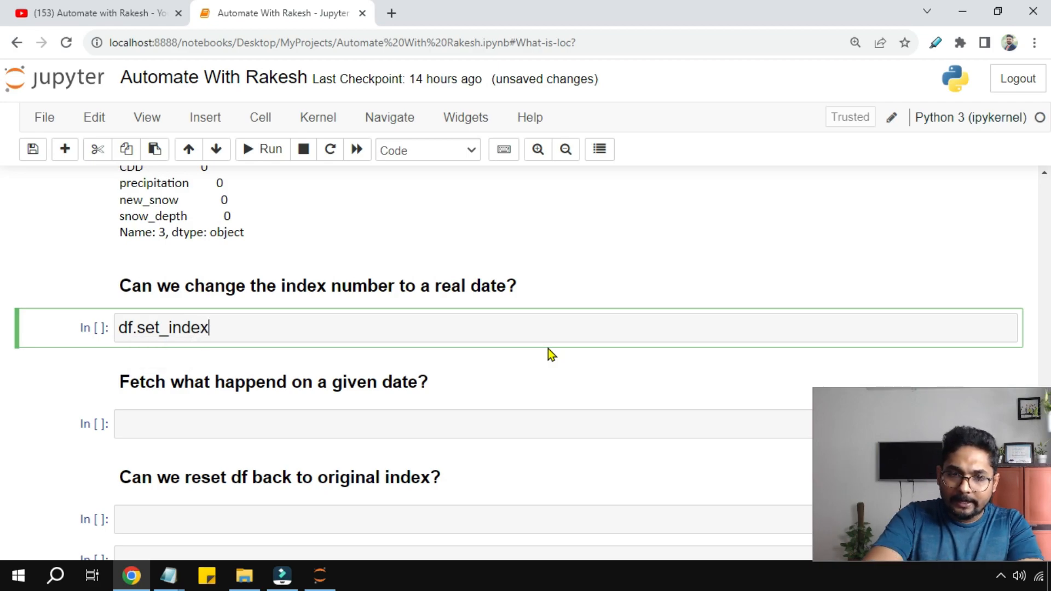
text(())
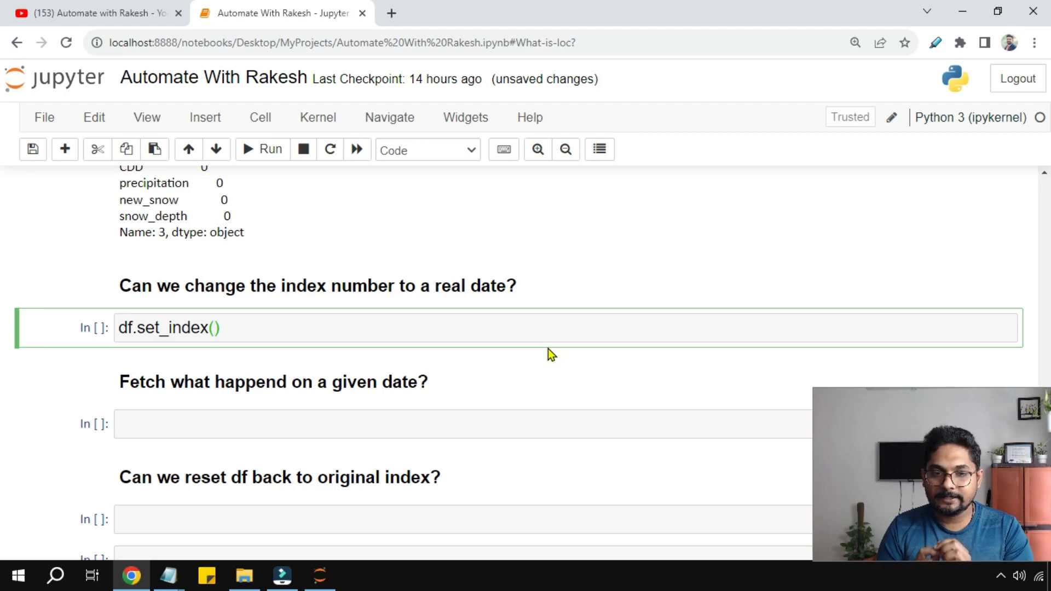
text('da')
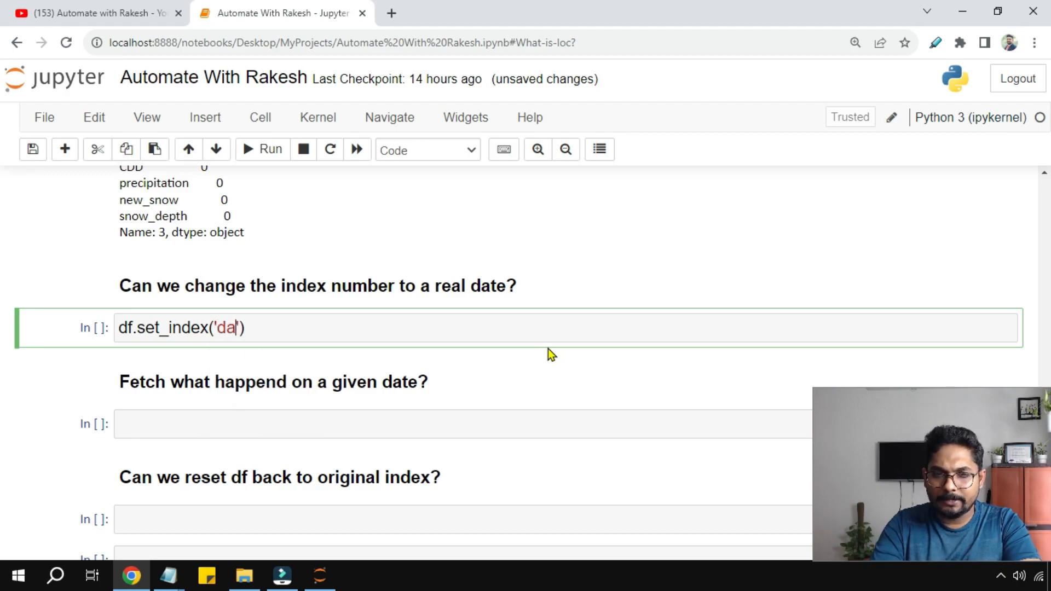
text(te)
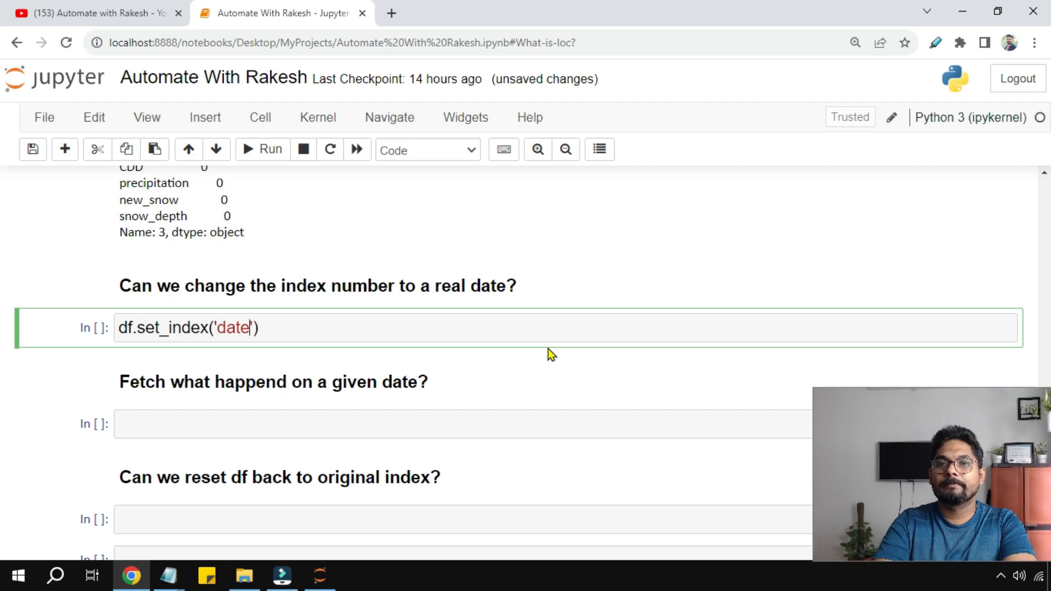
text(,)
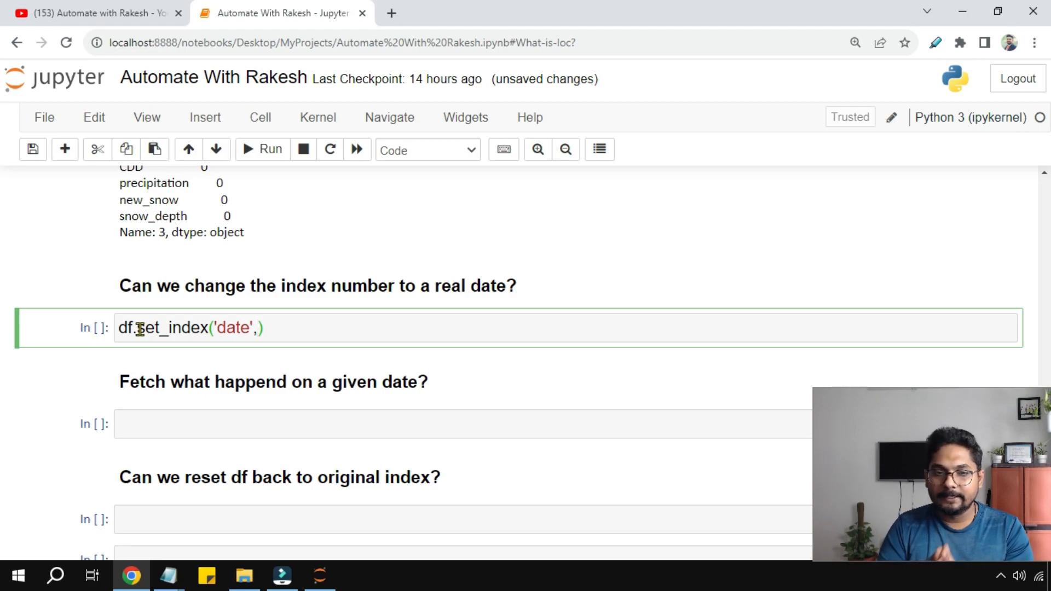
mouse_move(354, 319)
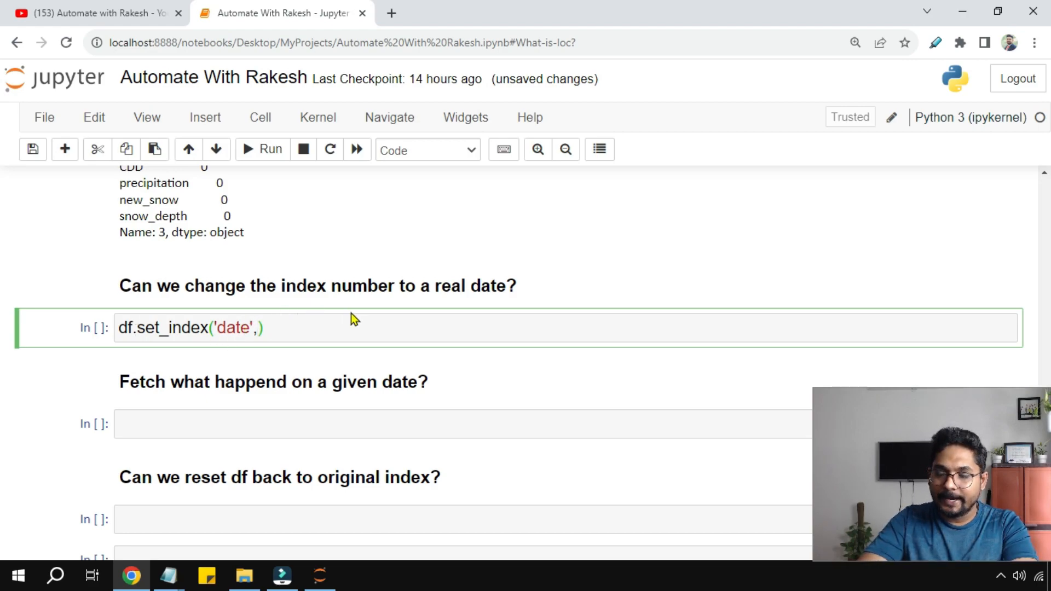
- Complete the call with inplace = True and add df on a new line to display the table
text(inplace =)
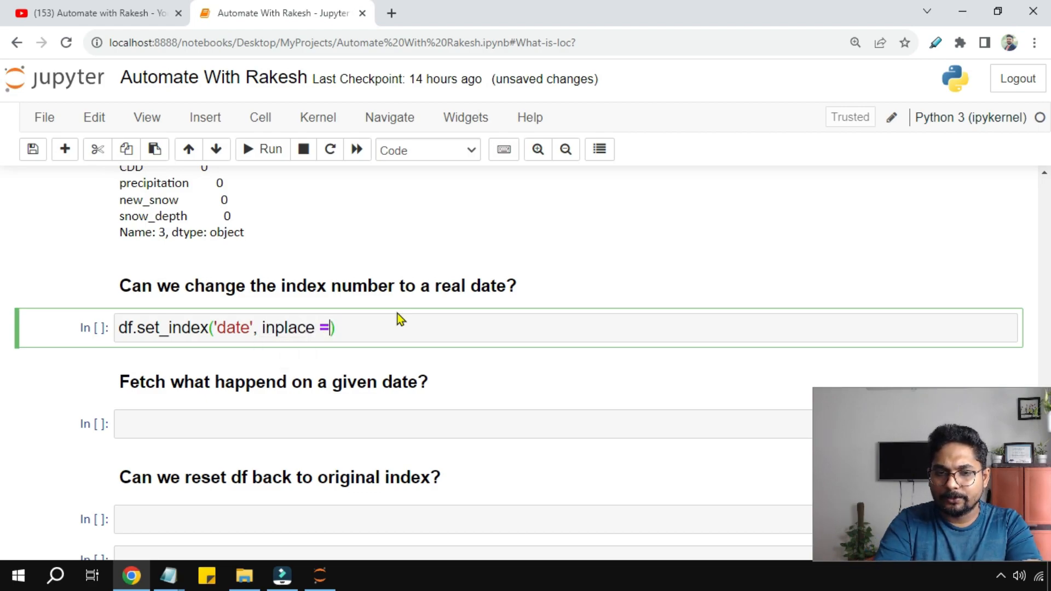
text(True)
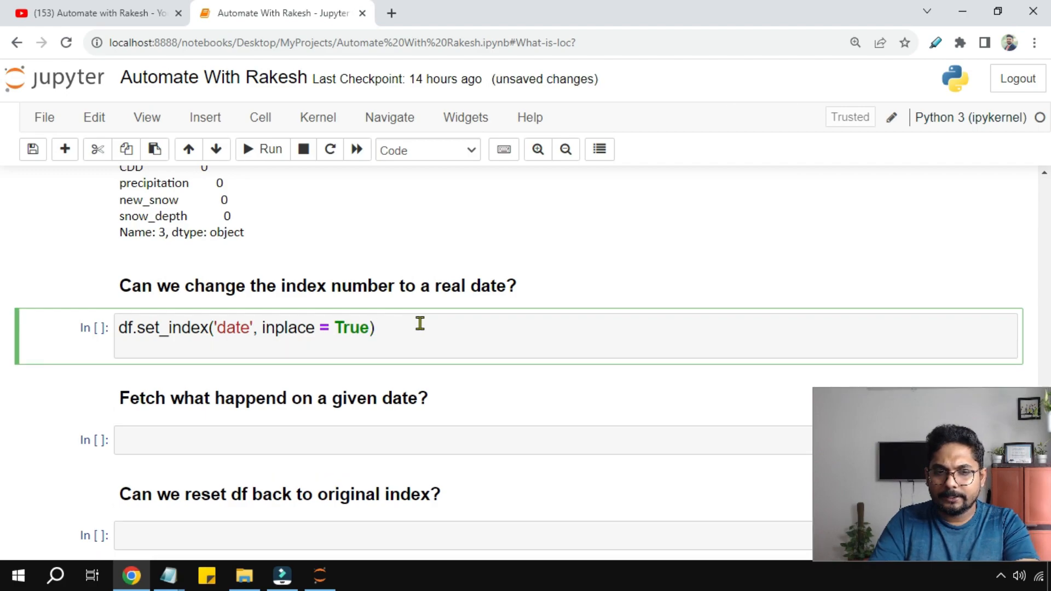
text(df)
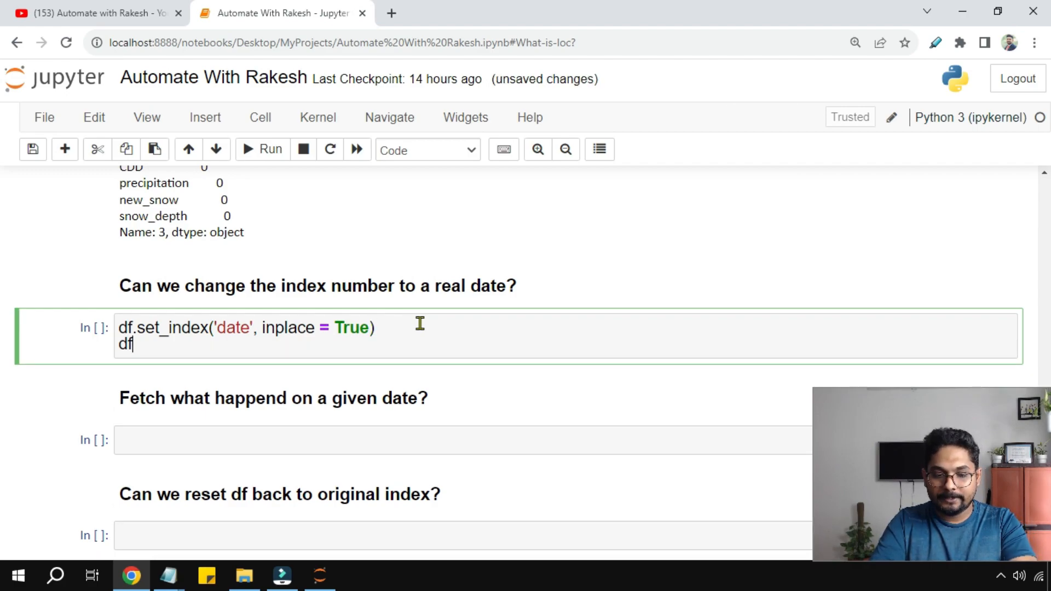
- Run the set_index cell so the table is indexed by date, 365 rows × 9 columns
click(261, 149)
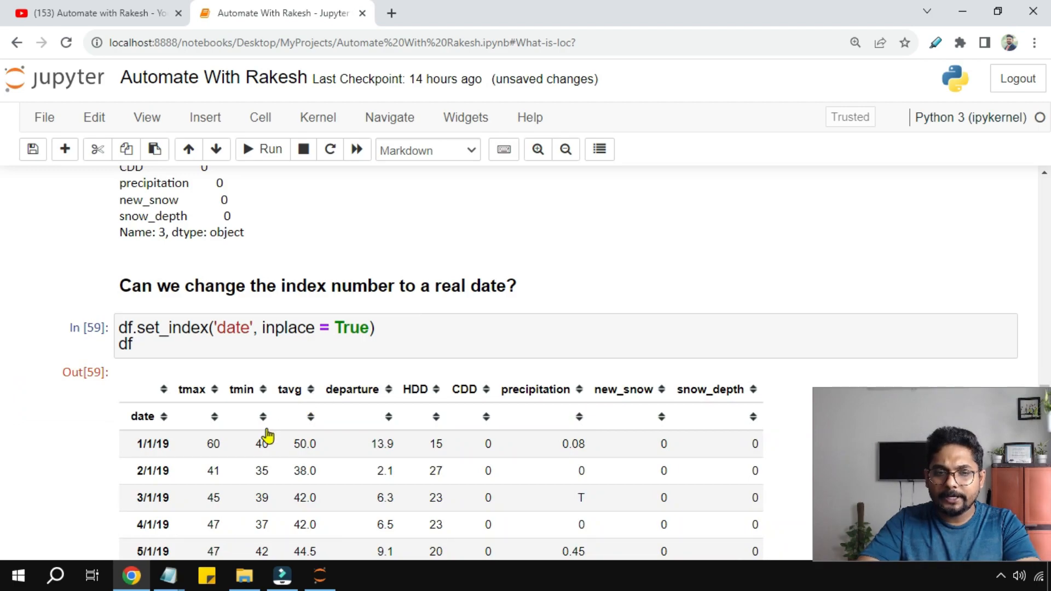
scroll(down, 3)
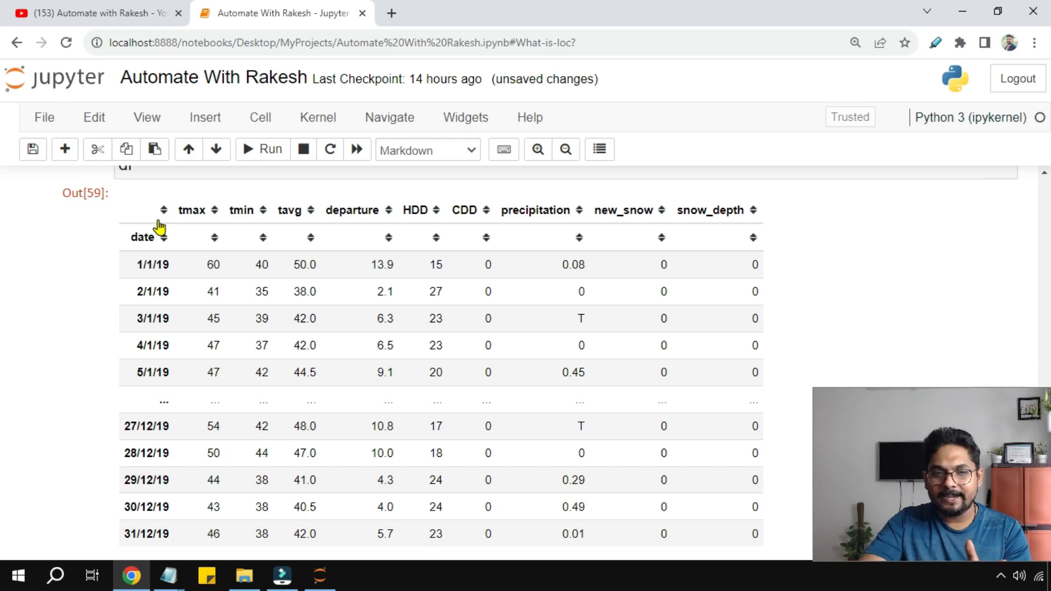
mouse_move(138, 211)
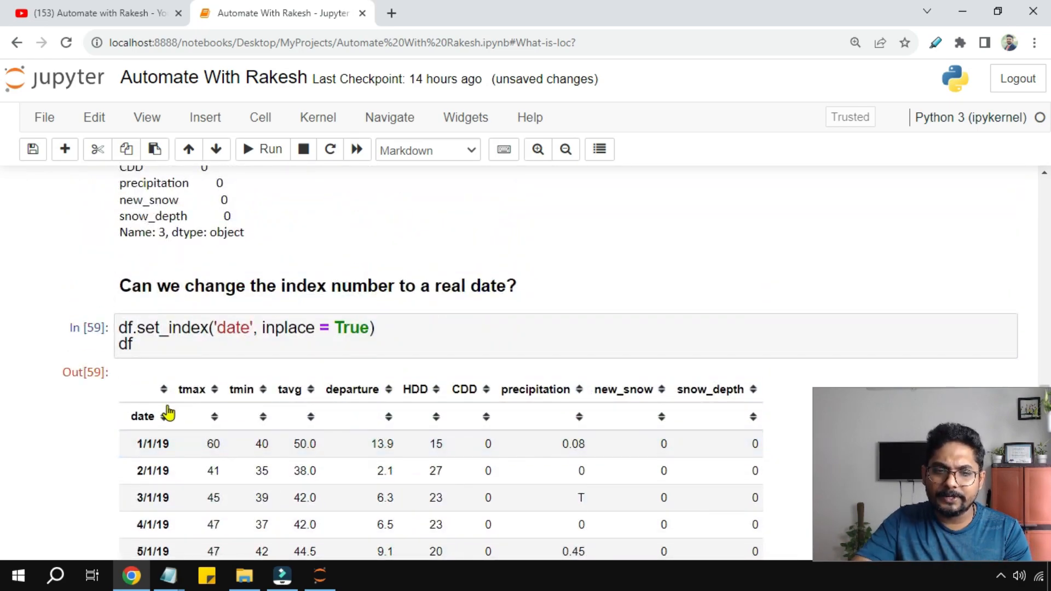
scroll(down, 3)
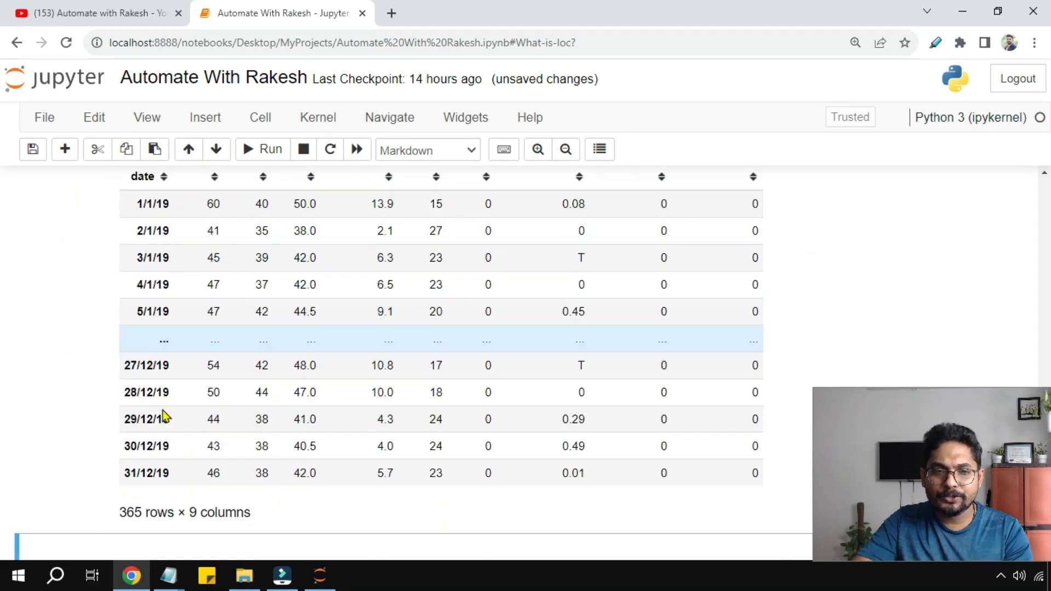
scroll(down, 3)
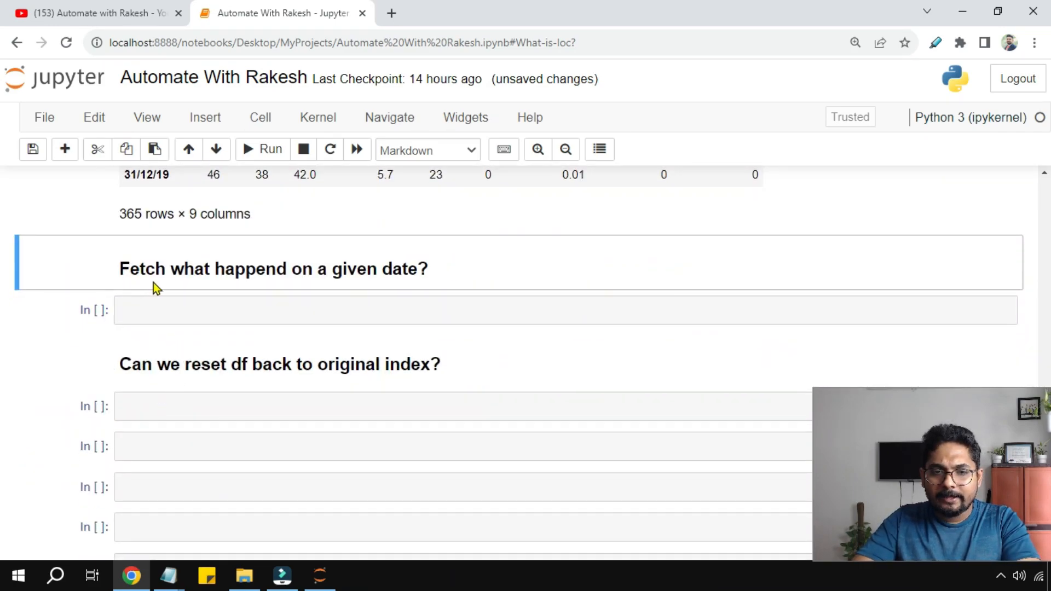
mouse_move(205, 331)
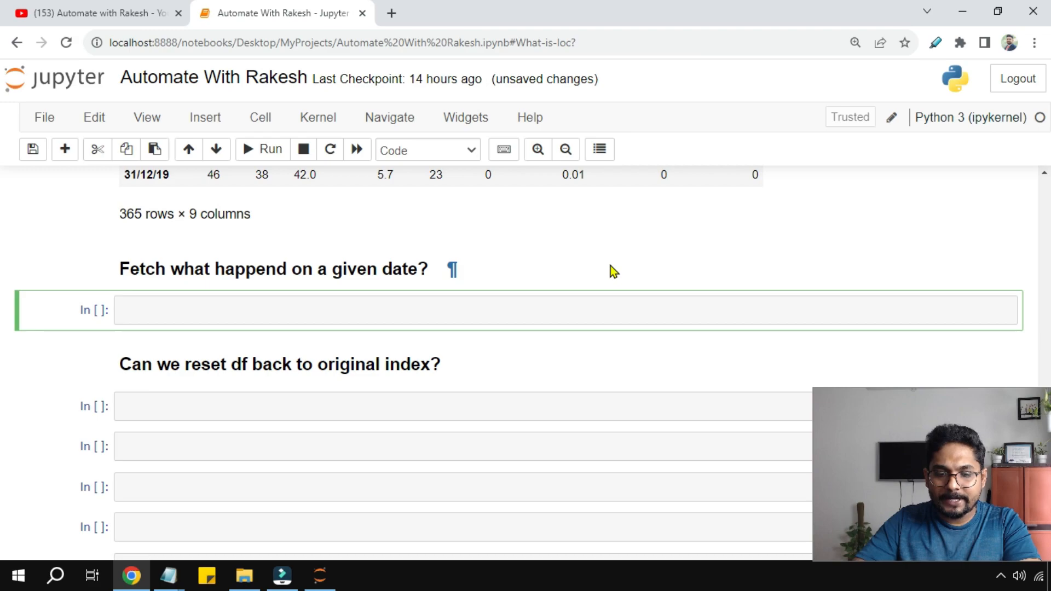
- Run df.loc['1/12/19'] to return tmax 41, tmin 30, precipitation 0.56
text(df.lo)
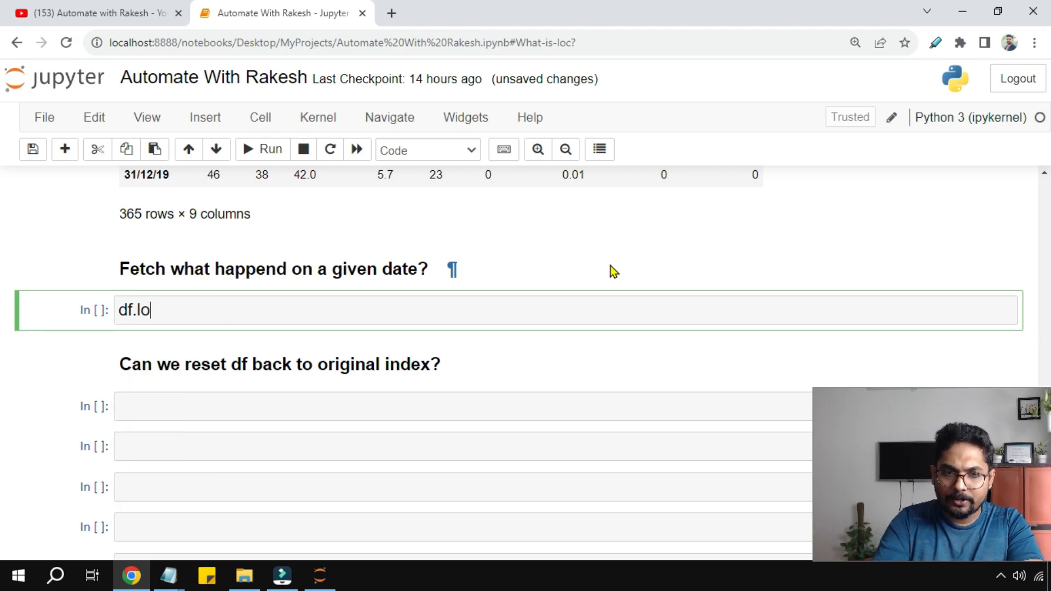
text(c[)
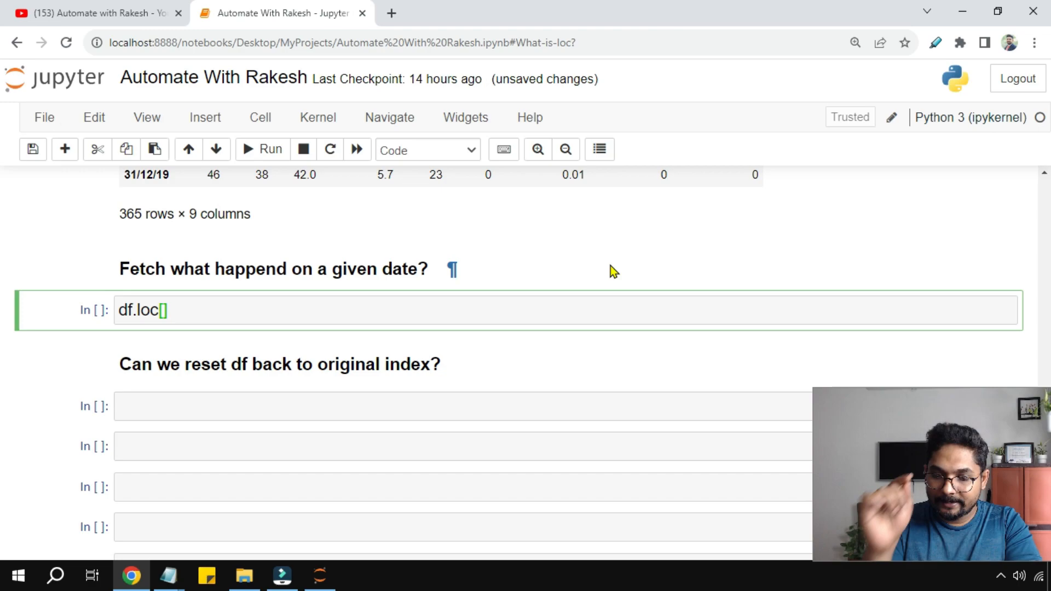
text(')
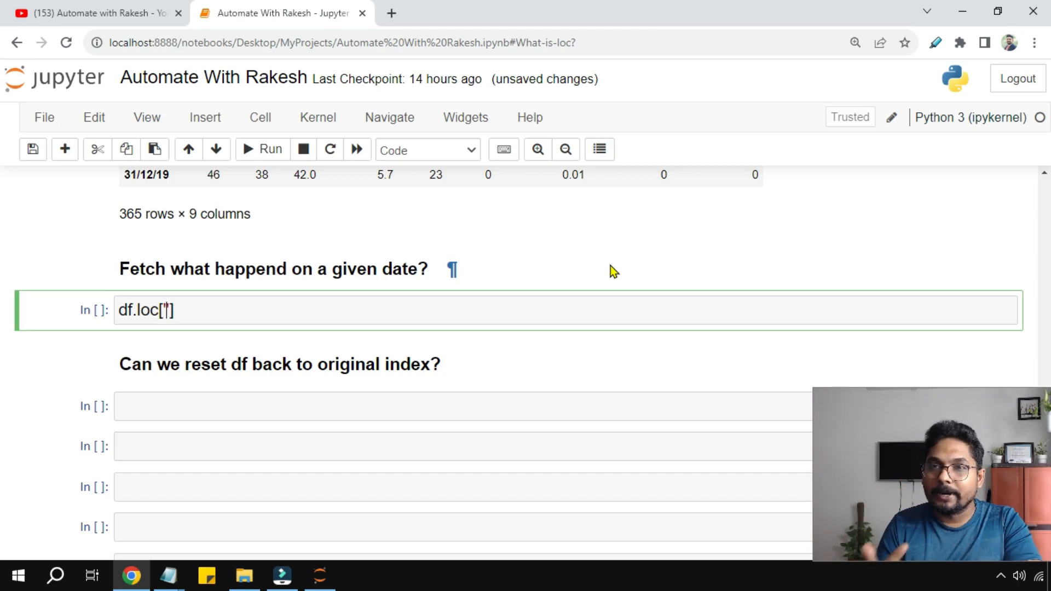
text(1)
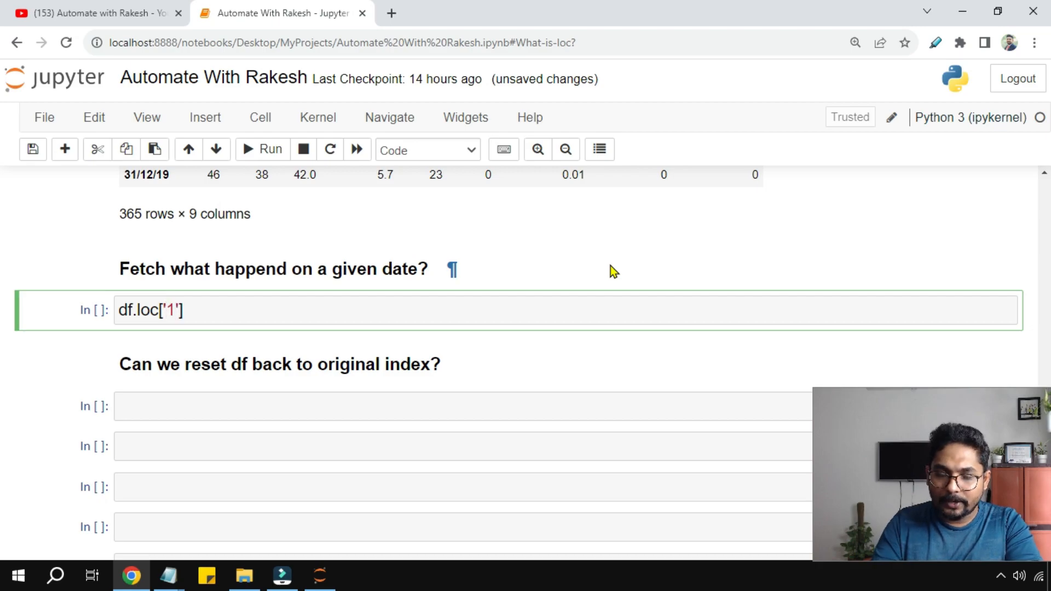
text(/12)
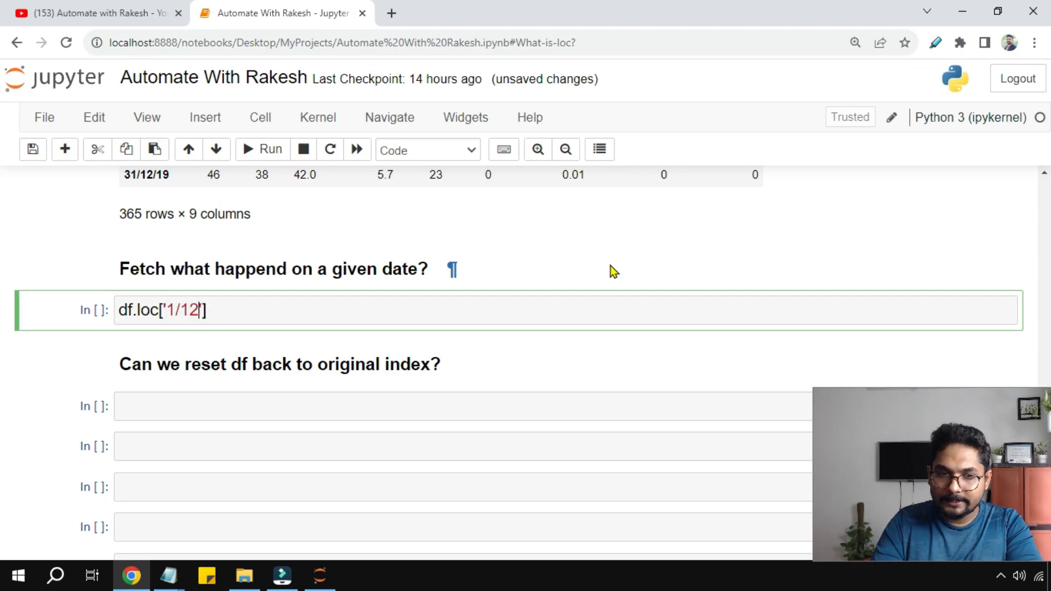
text(/19)
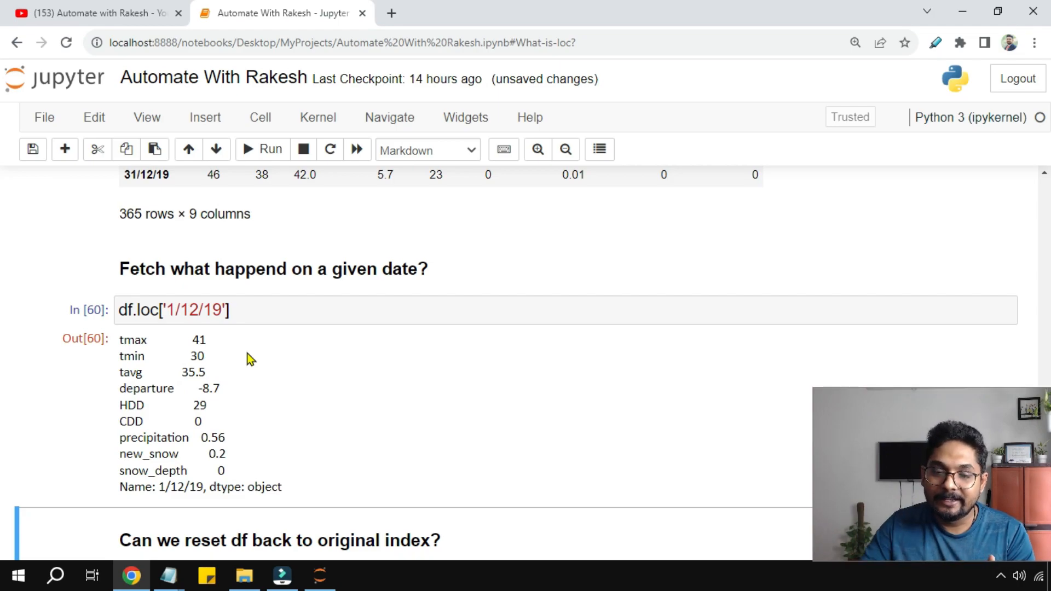
mouse_move(204, 345)
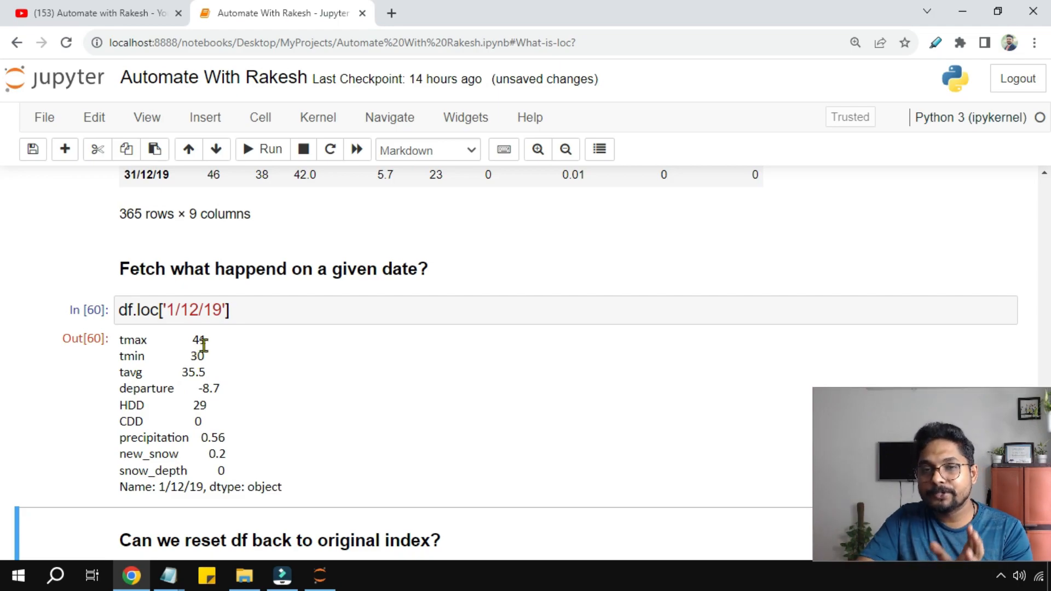
mouse_move(211, 349)
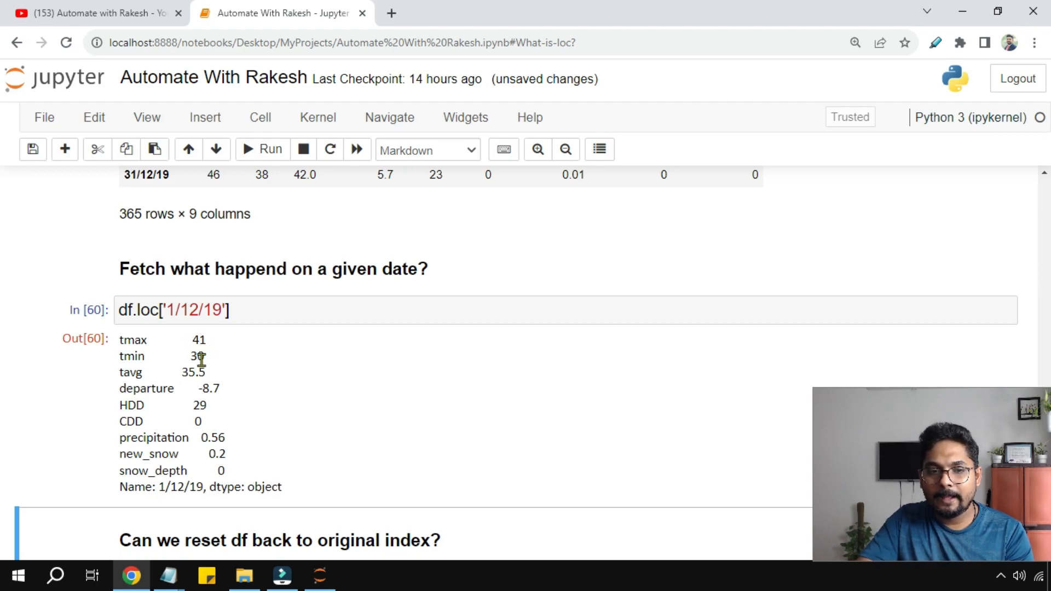
mouse_move(234, 370)
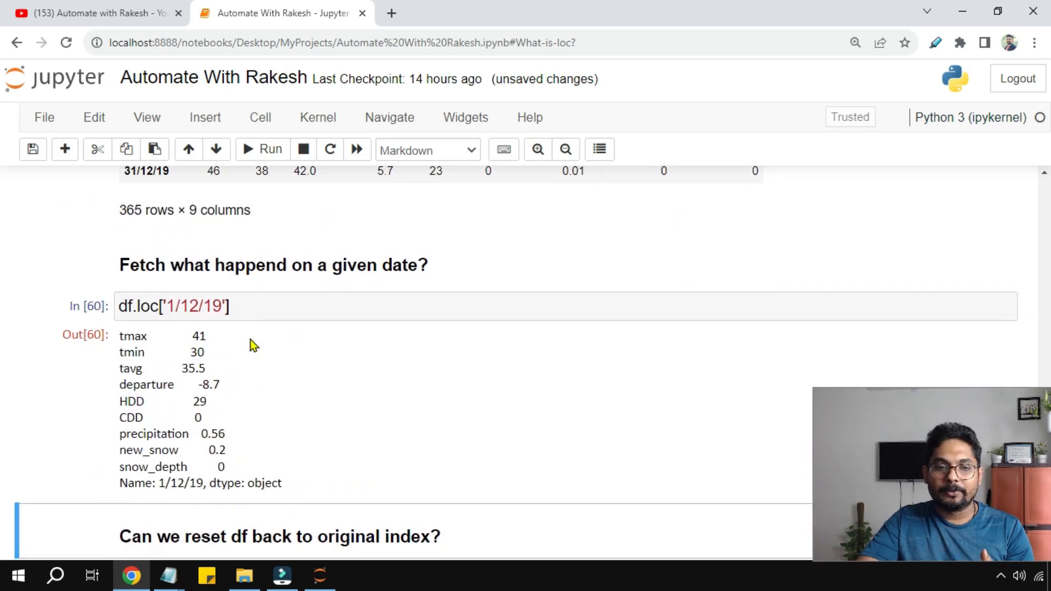
- Scroll to the set_index cell showing the KeyError traceback for 'date'
scroll(down, 3)
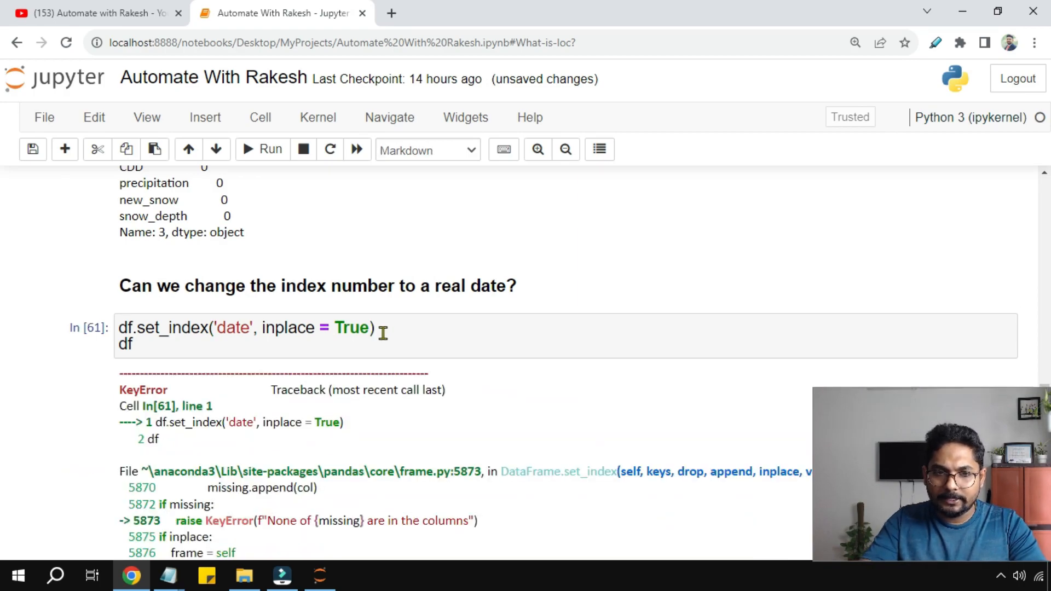
mouse_move(230, 412)
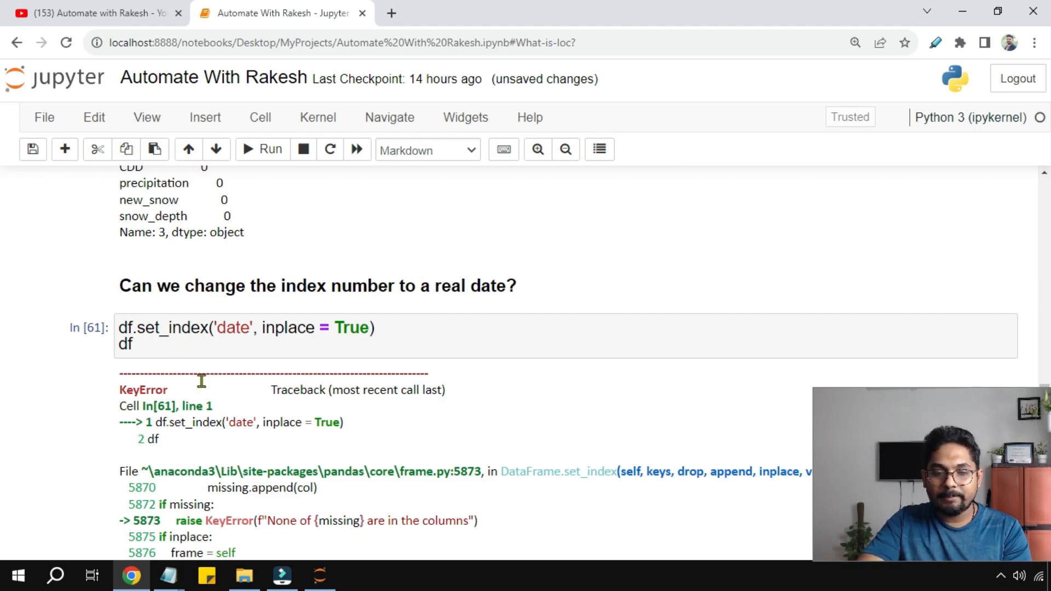
- Re-run the read_csv import cell to reload the temperature data
click(124, 343)
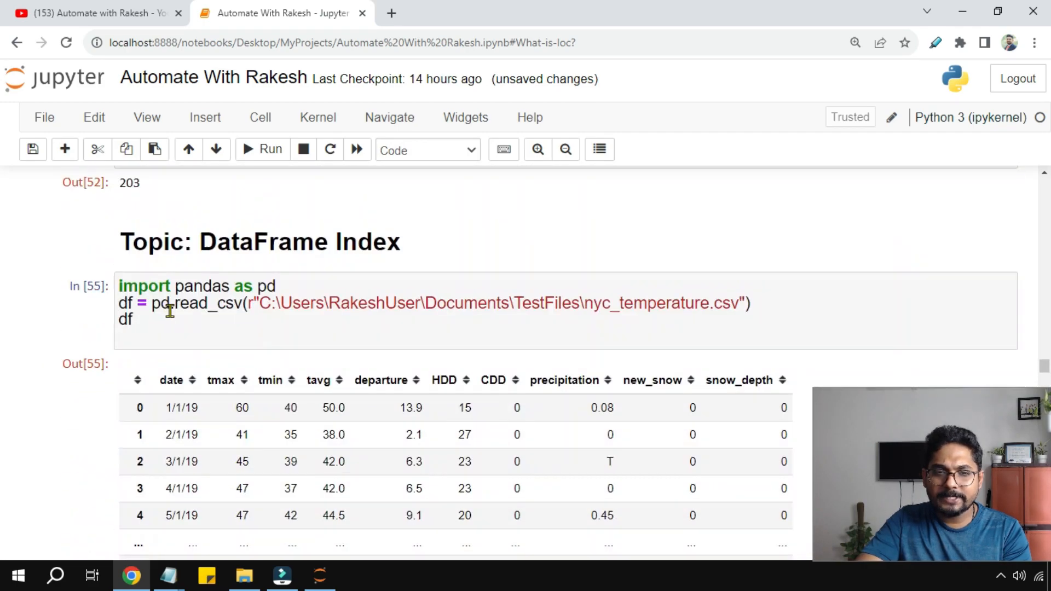
mouse_move(164, 448)
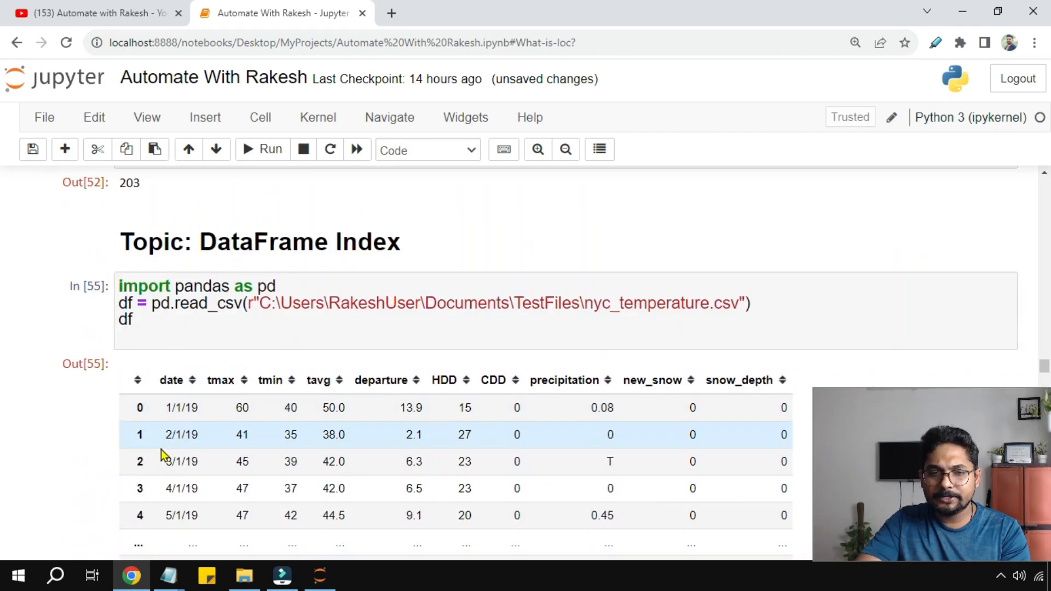
scroll(down, 3)
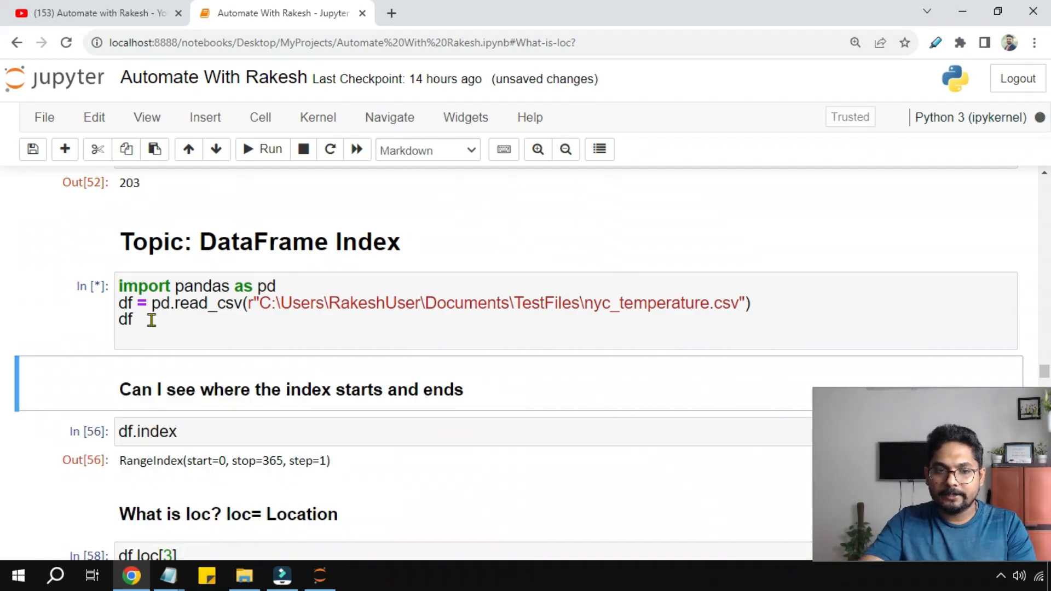
scroll(down, 3)
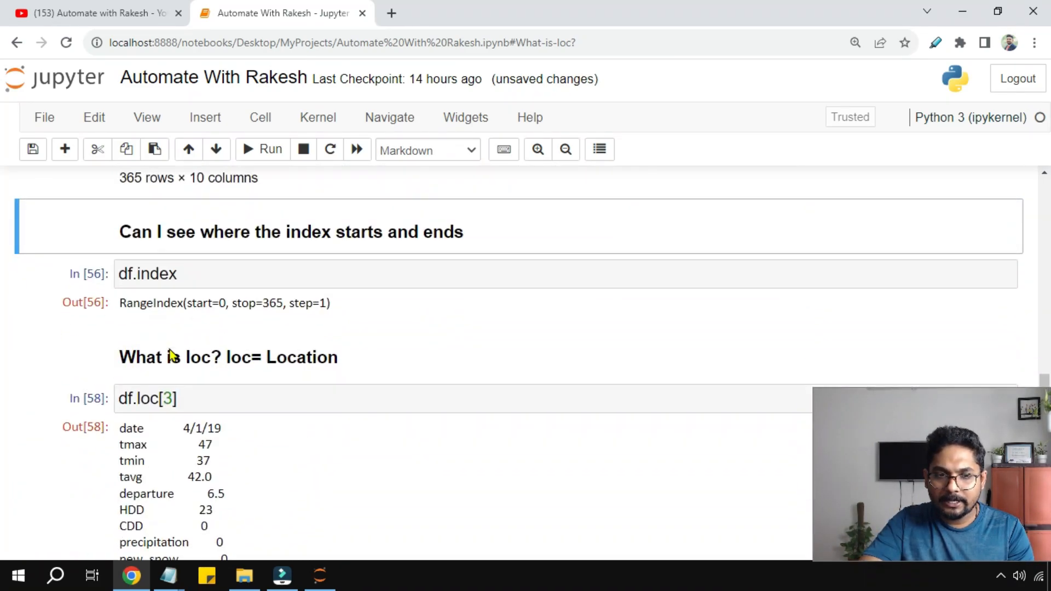
scroll(down, 3)
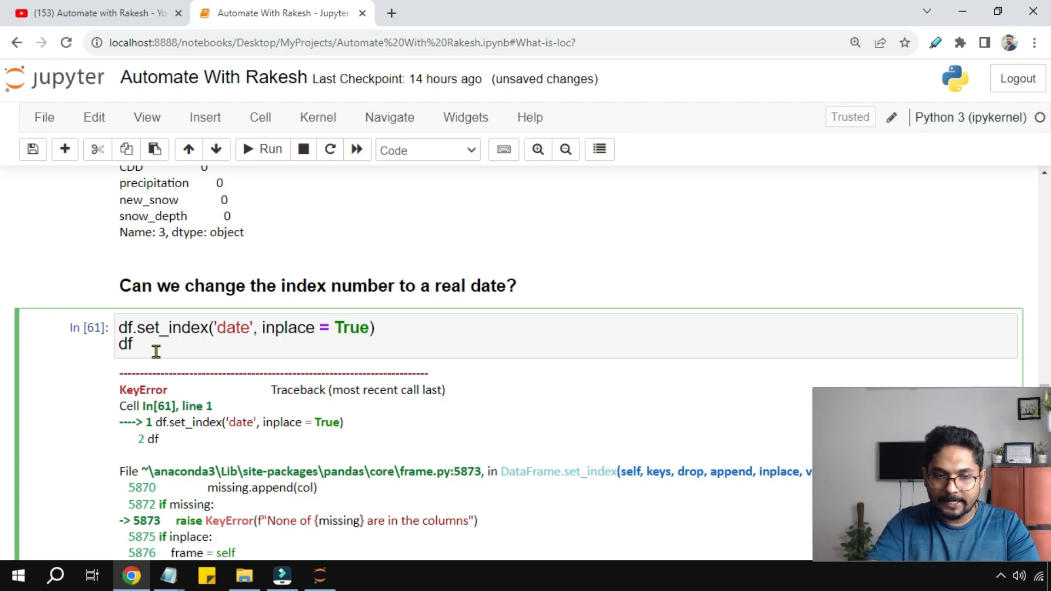
- Re-run df.set_index('date', inplace = True) so it produces the 365 × 9 date-indexed table cleanly
click(261, 149)
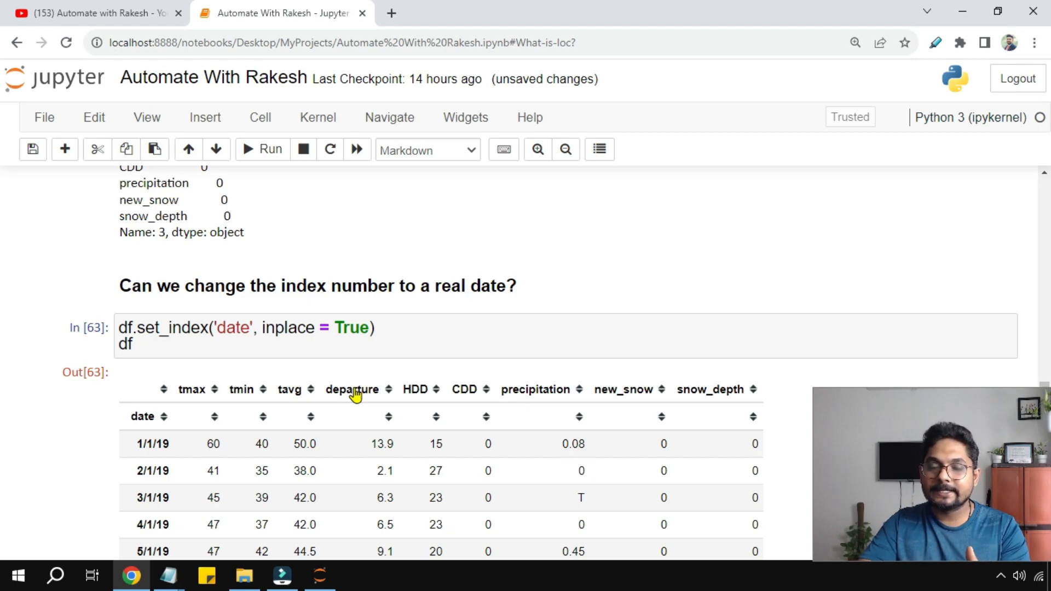
scroll(up, 3)
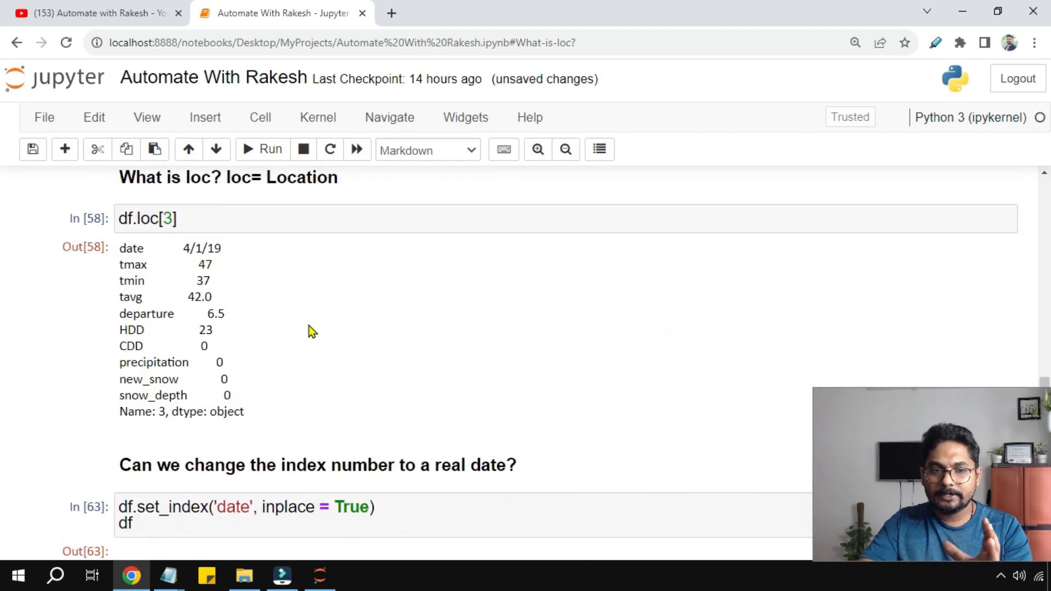
scroll(down, 3)
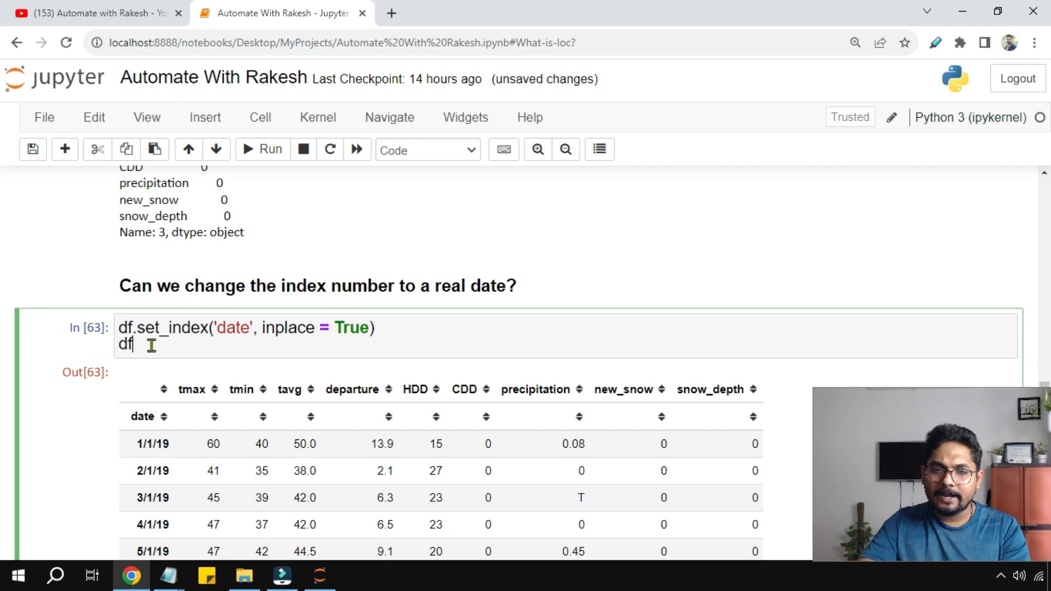
mouse_move(253, 333)
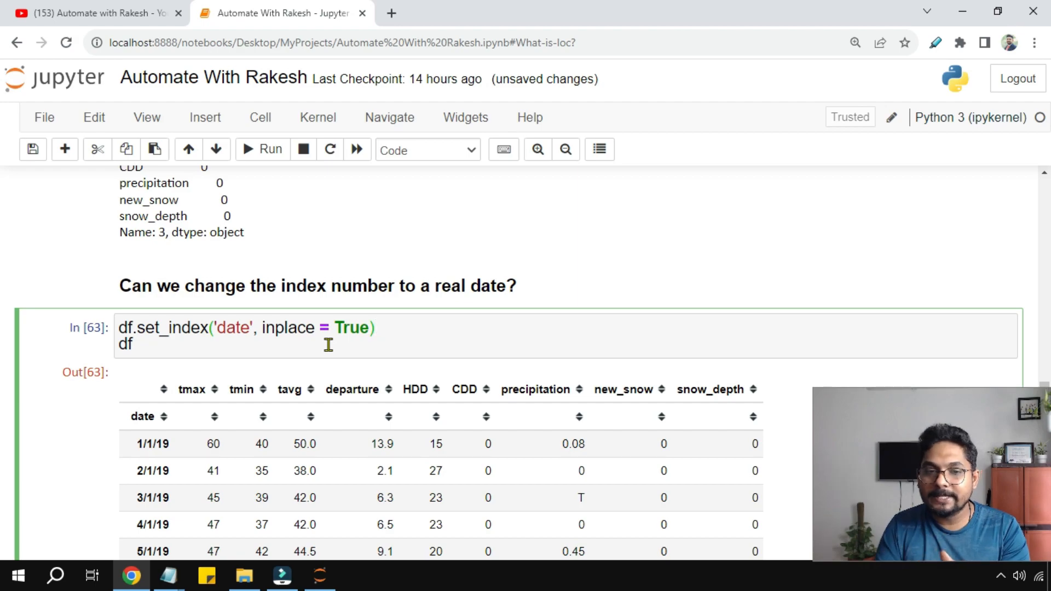
mouse_move(156, 413)
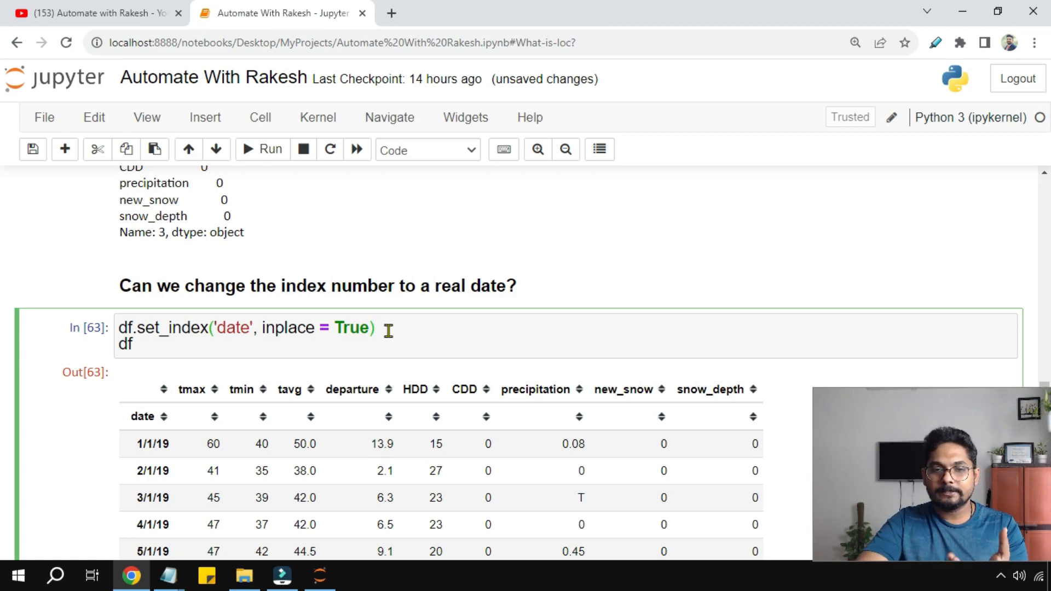
scroll(down, 3)
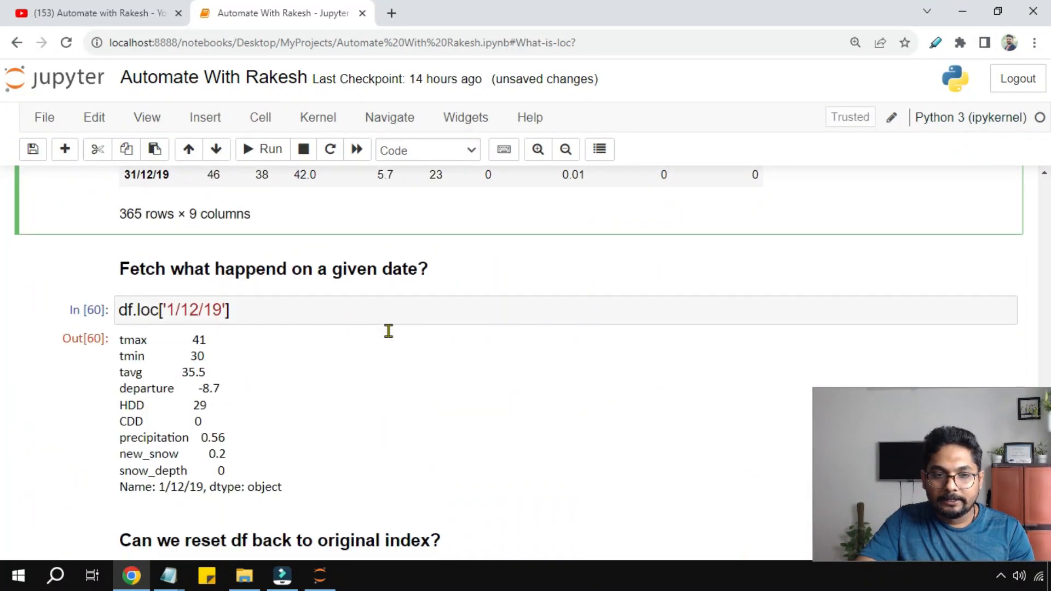
- Write and run df.reset_index(inplace = True) to restore the original numbered index
scroll(down, 3)
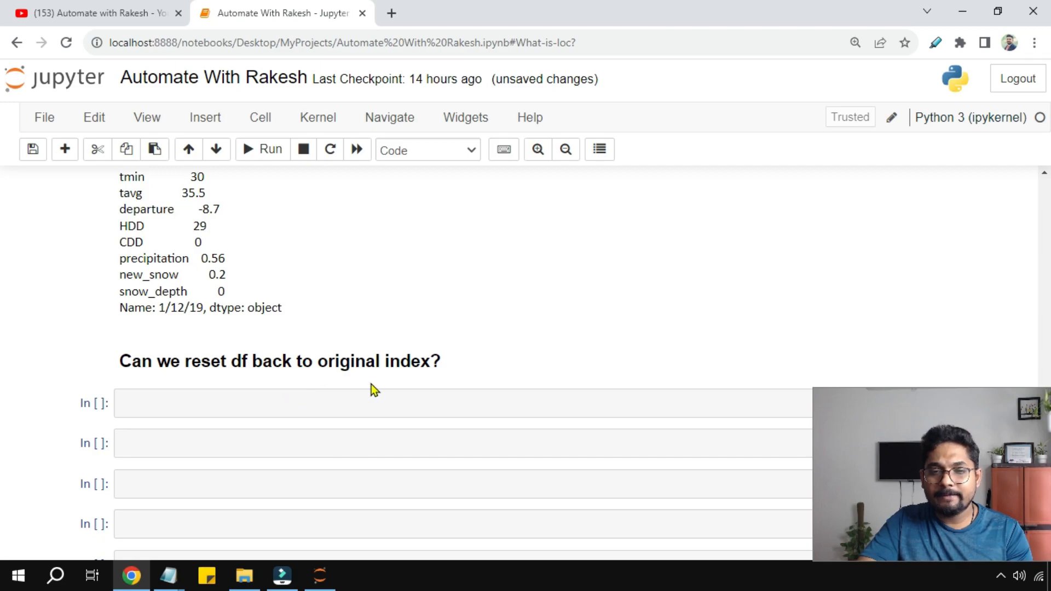
text(d)
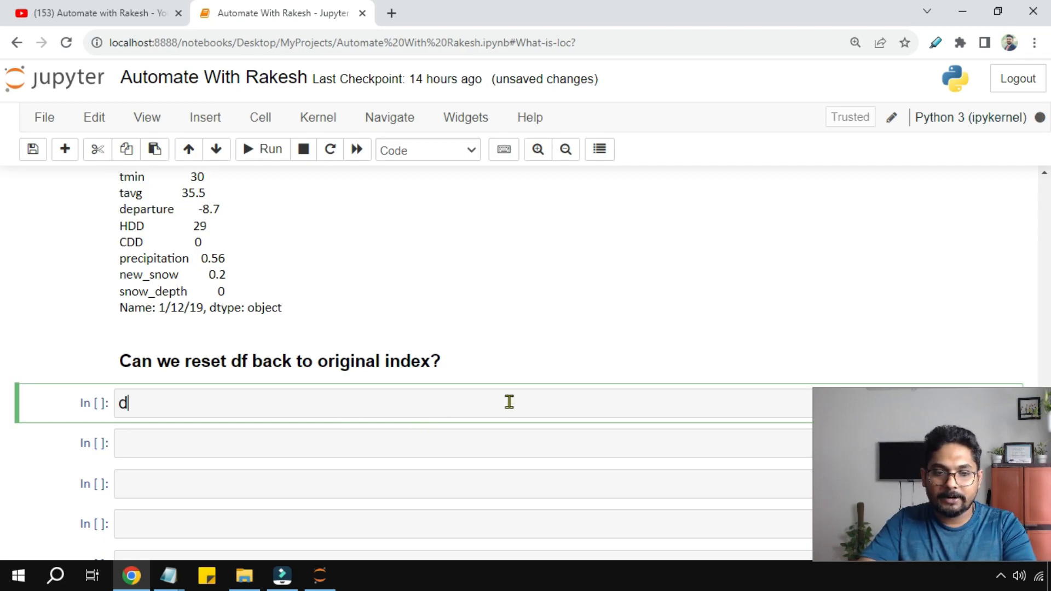
text(f.re)
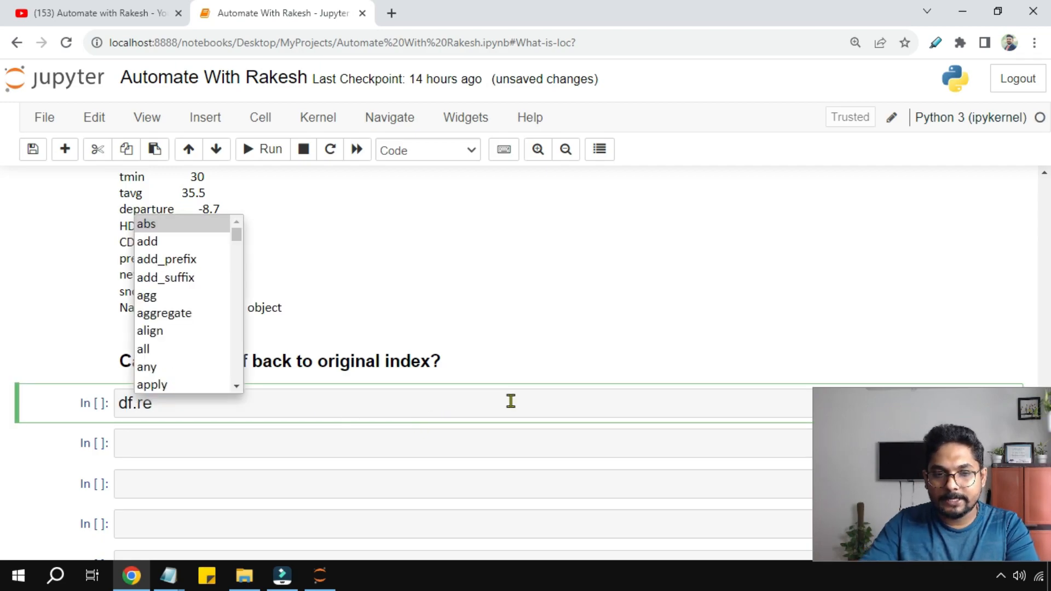
text(set)
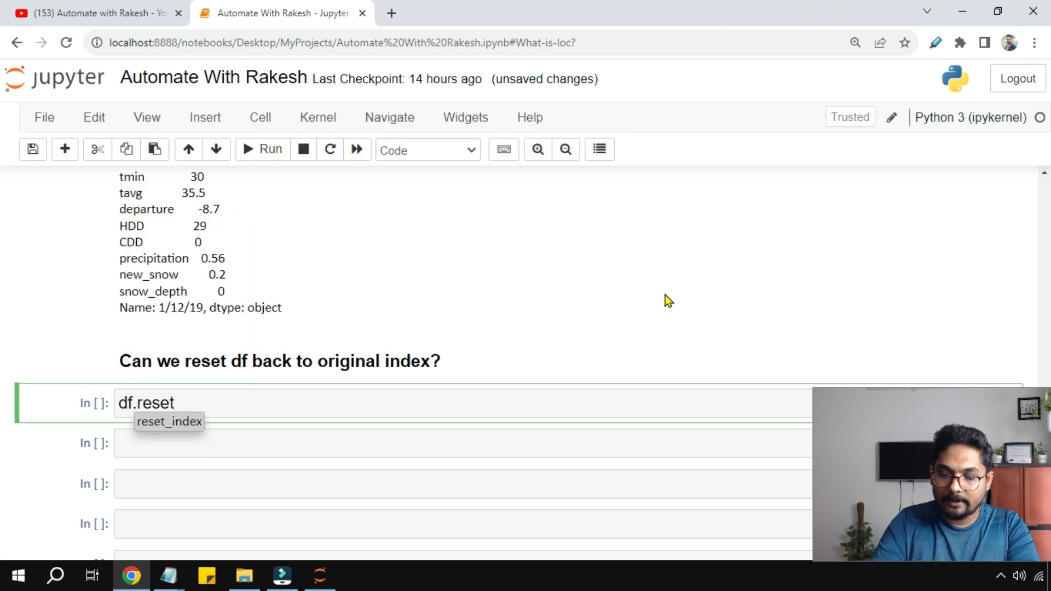
text(_index)
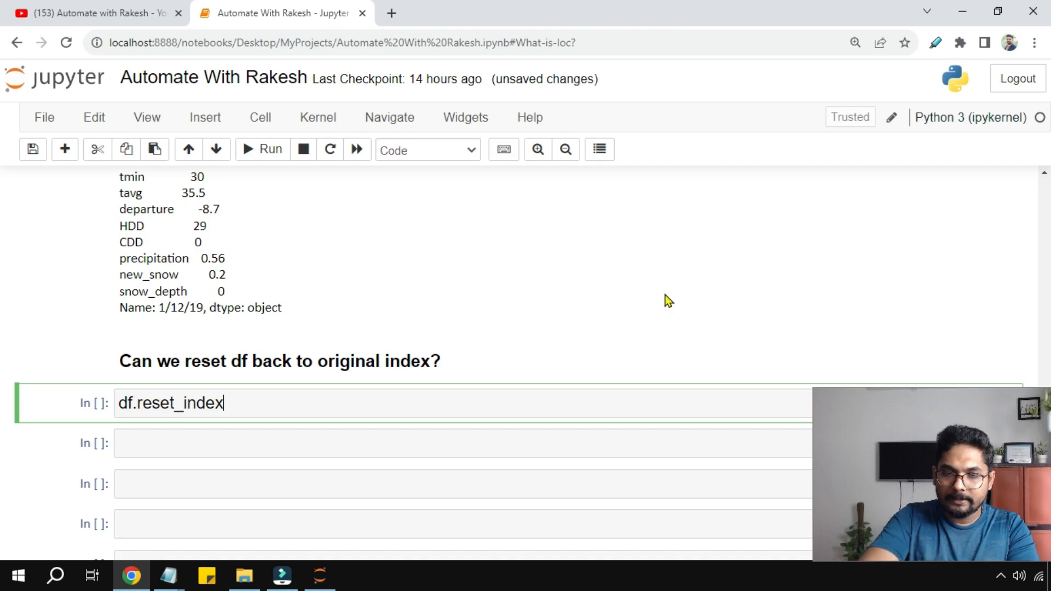
text((inplace =)
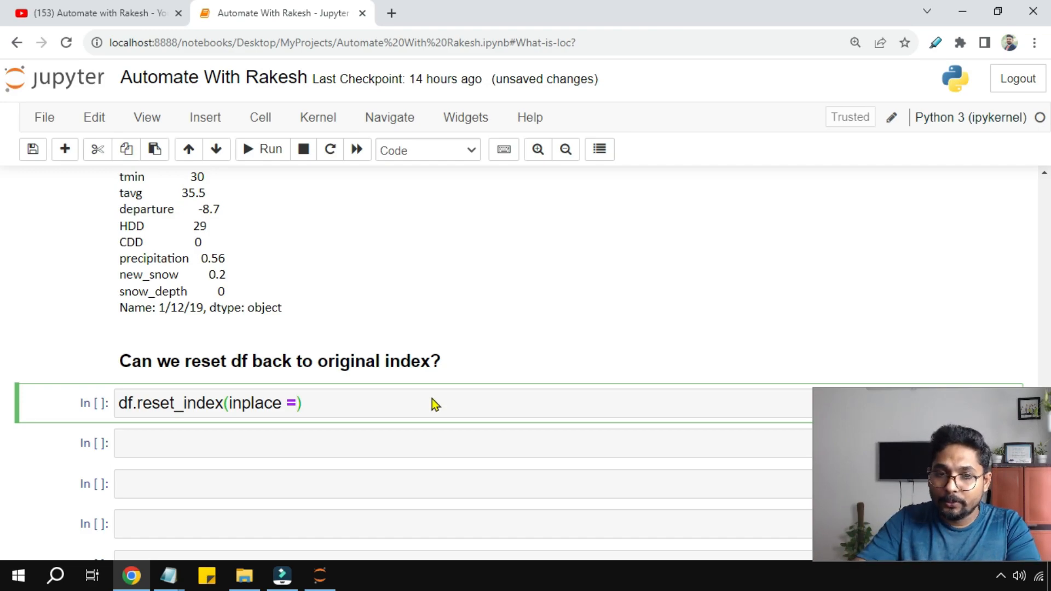
click(138, 403)
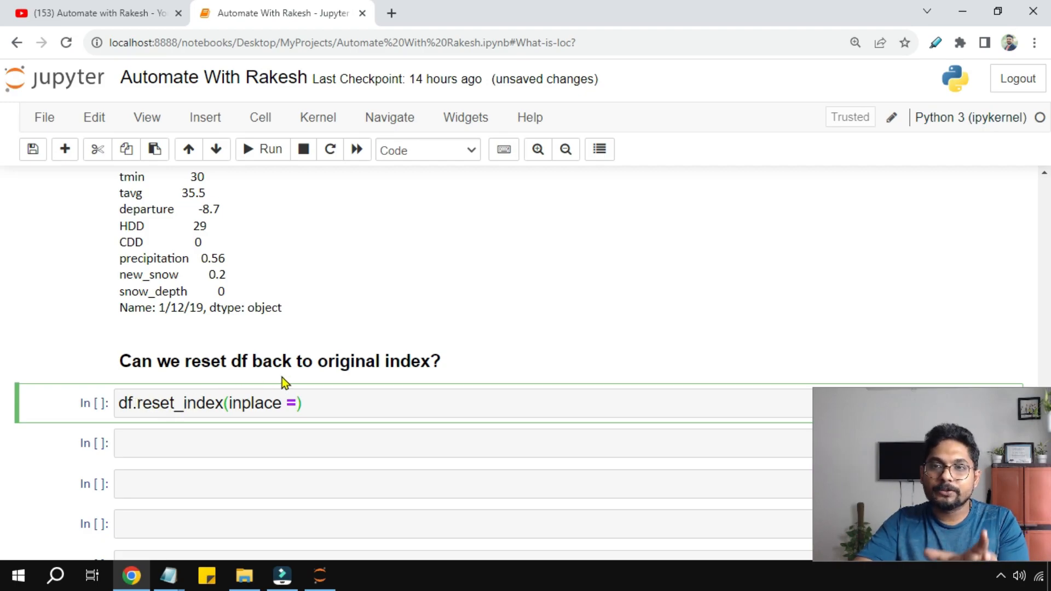
mouse_move(309, 394)
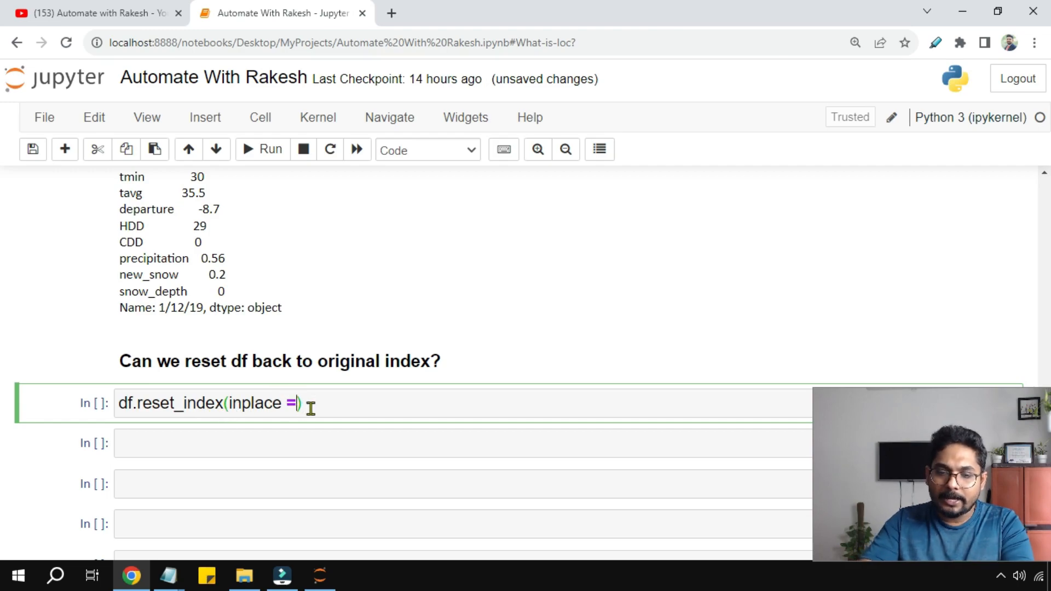
text(True)
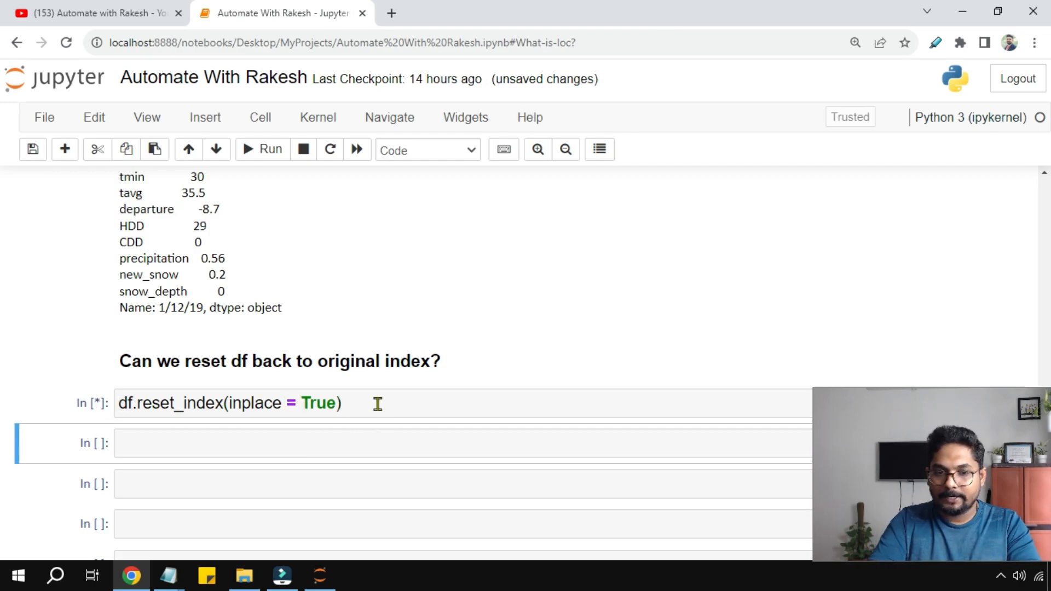
- Display df to confirm rows numbered from 0 with date back as a column
text(df)
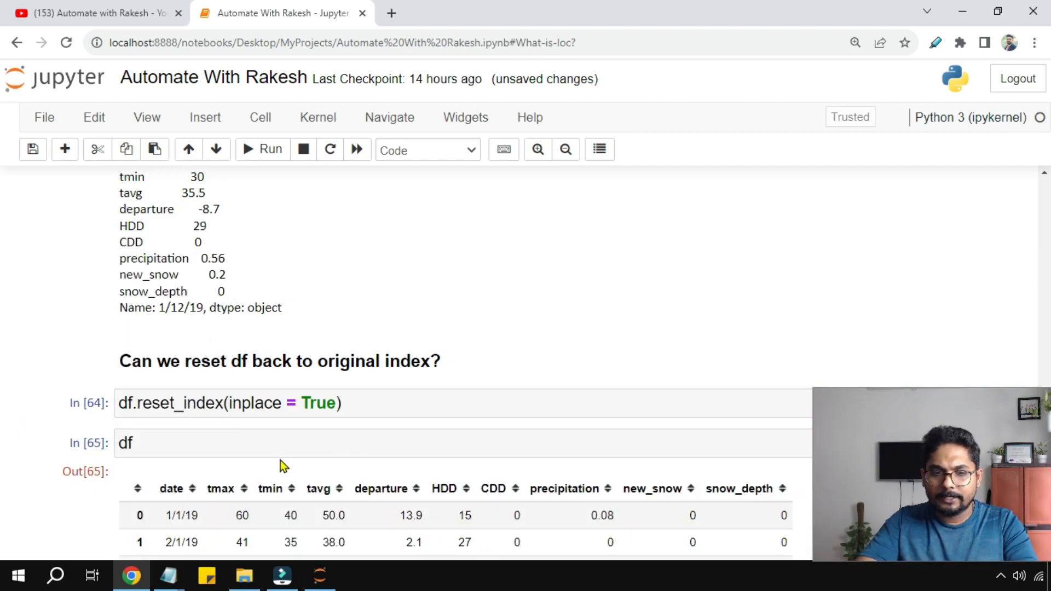
scroll(down, 3)
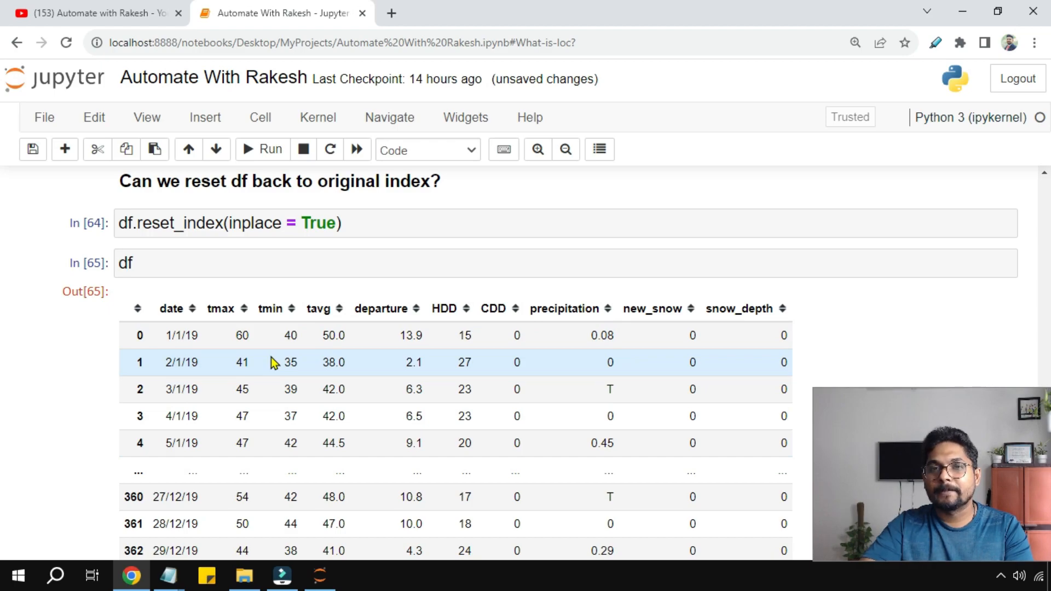